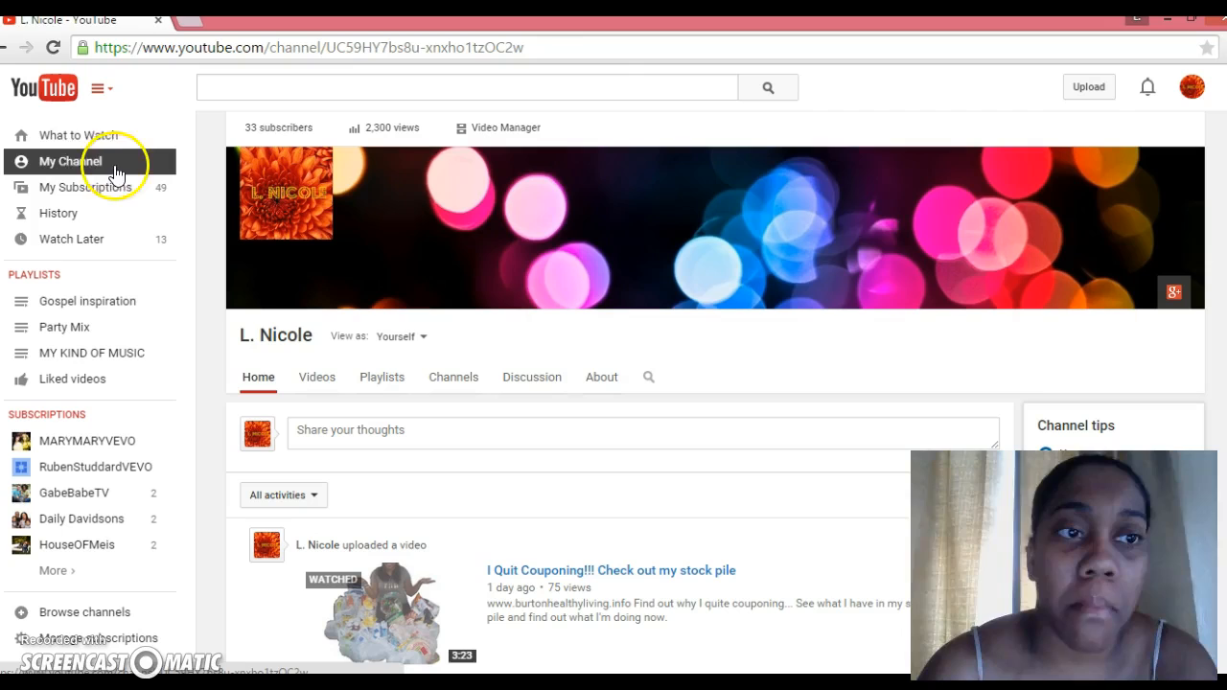
{"action": "mouse_move", "coordinate": [111, 177]}
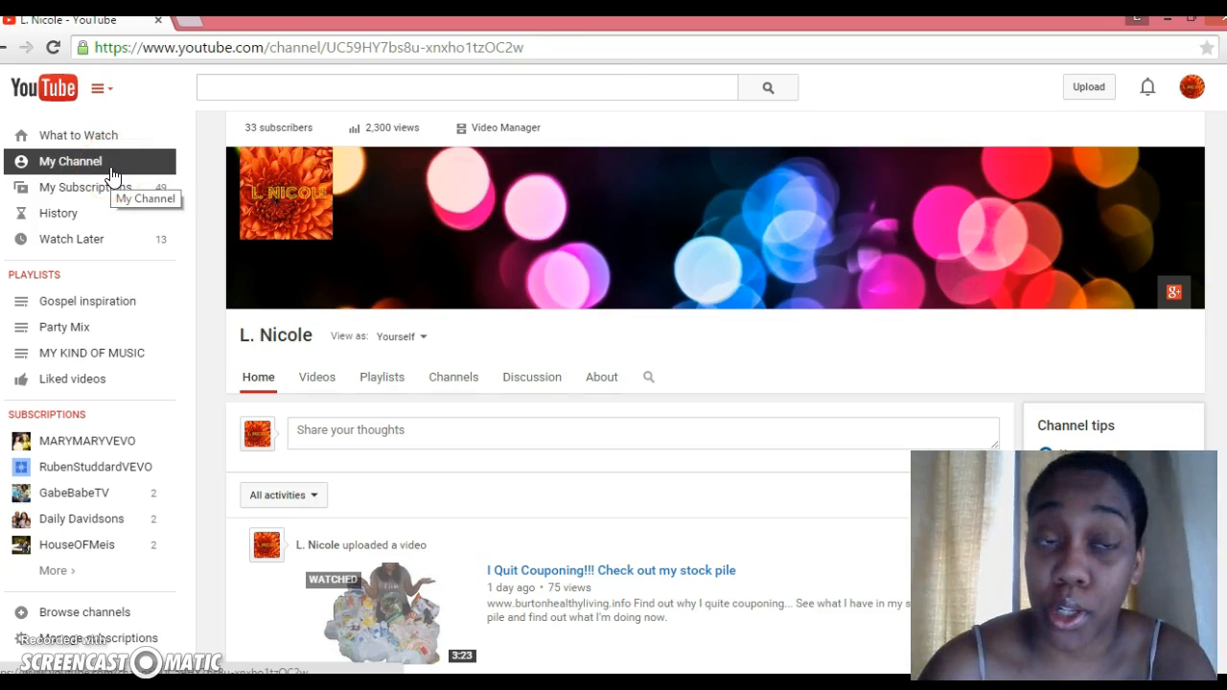
{"action": "mouse_move", "coordinate": [299, 127]}
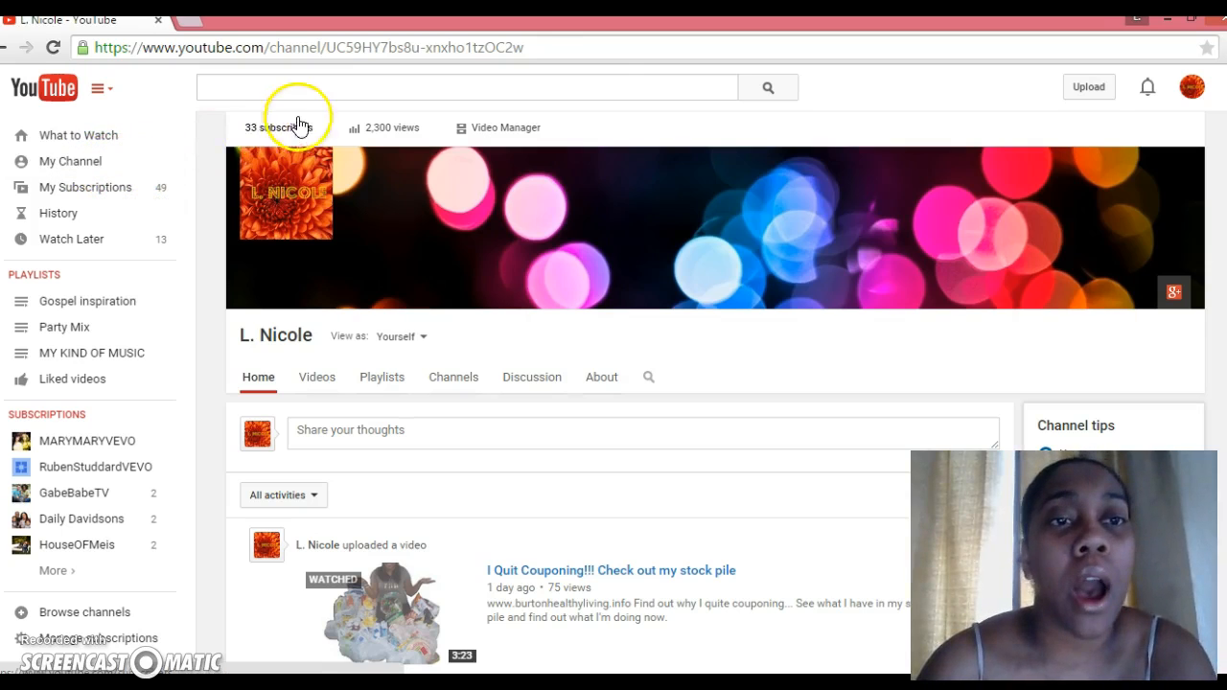
{"action": "mouse_move", "coordinate": [341, 118]}
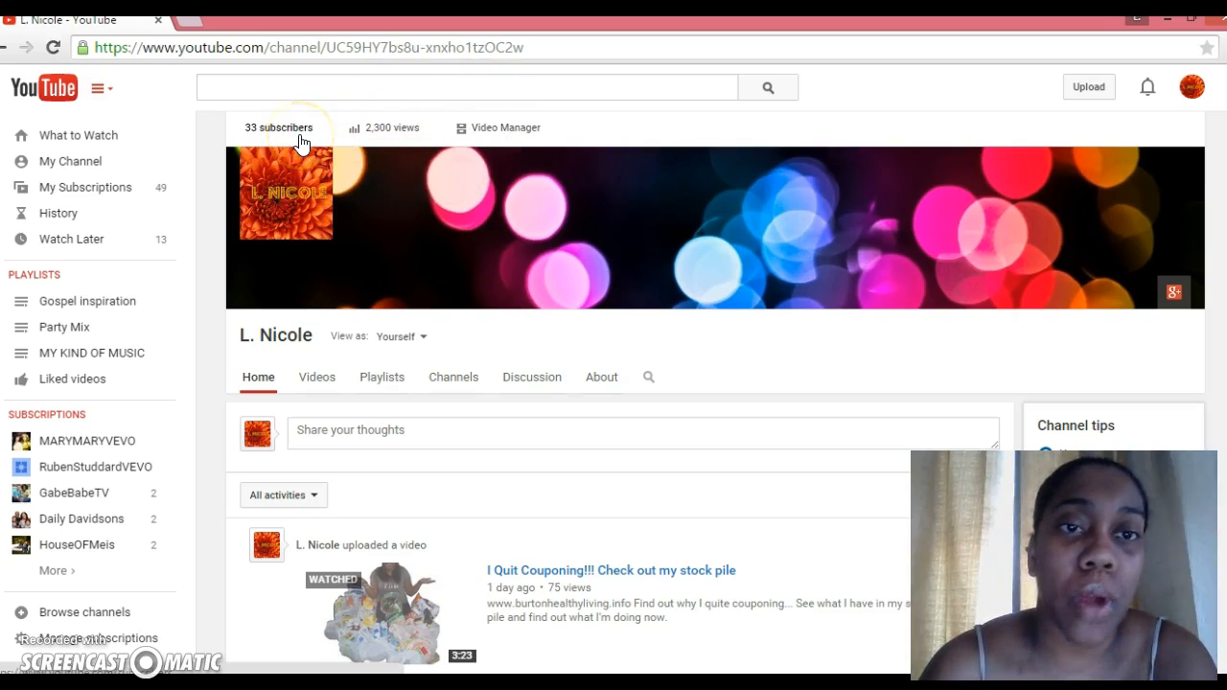
{"action": "mouse_move", "coordinate": [429, 150]}
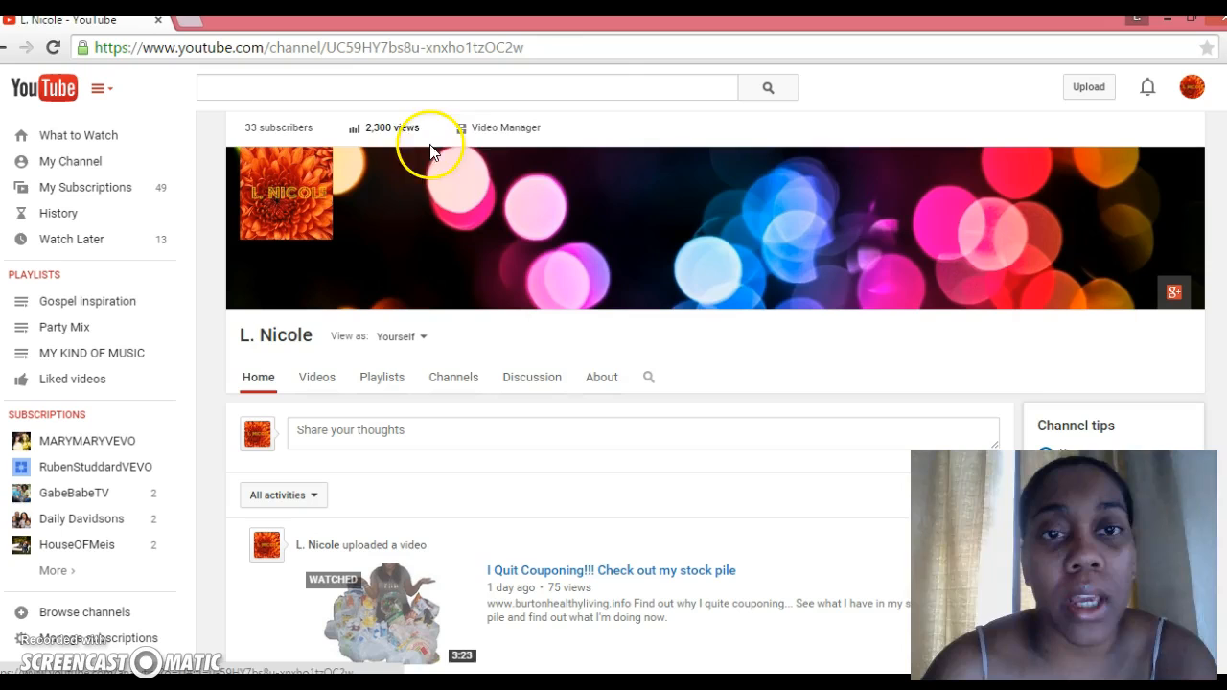
{"action": "mouse_move", "coordinate": [468, 144]}
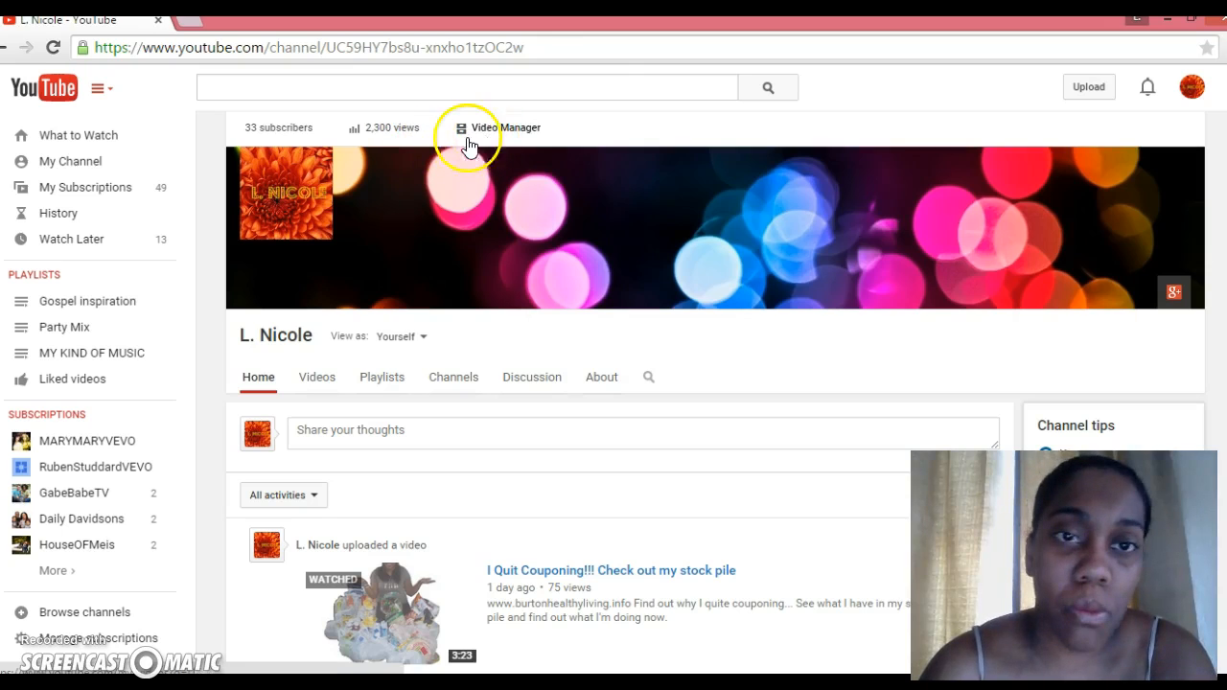
{"action": "mouse_move", "coordinate": [268, 150]}
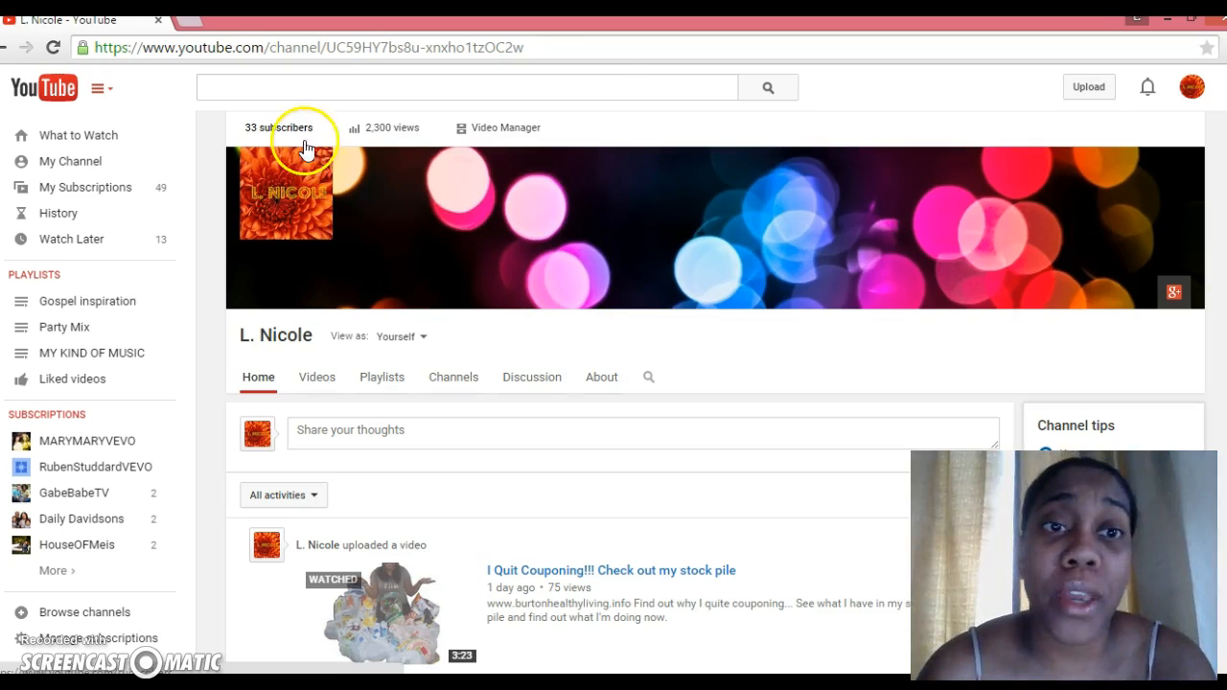
{"action": "mouse_move", "coordinate": [375, 149]}
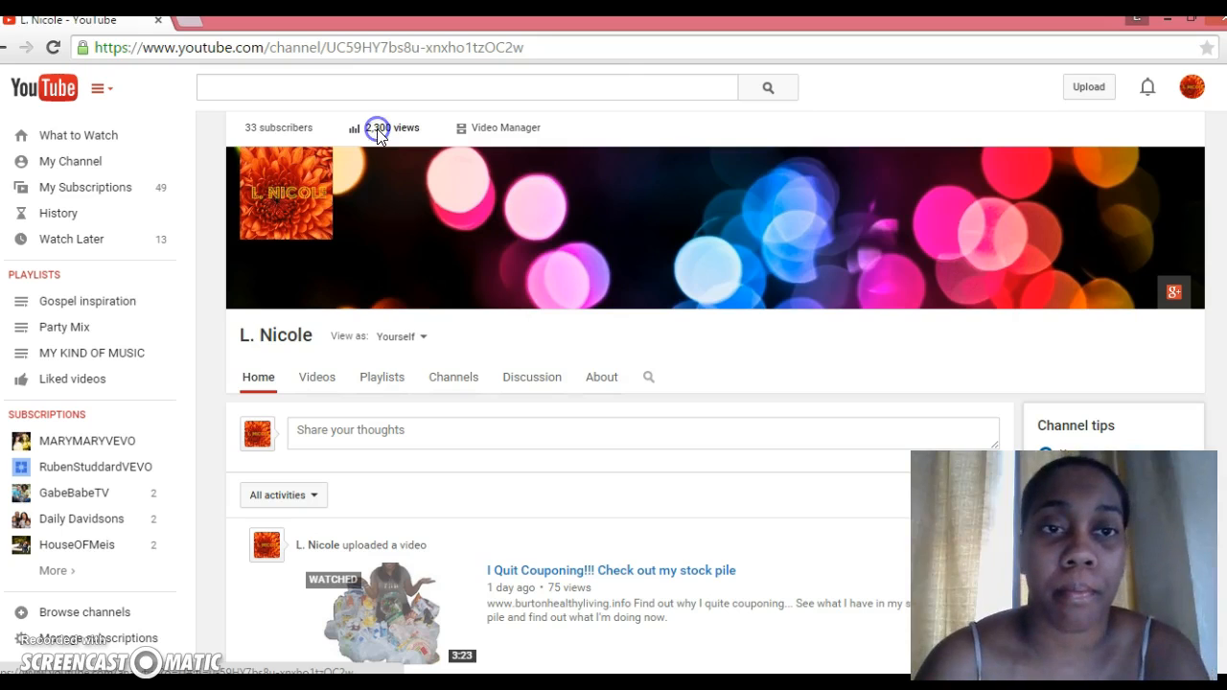
Step: Open the channel's Analytics Overview report for the last 28 days via the '2,300 views' link
{"action": "left_click", "coordinate": [353, 127]}
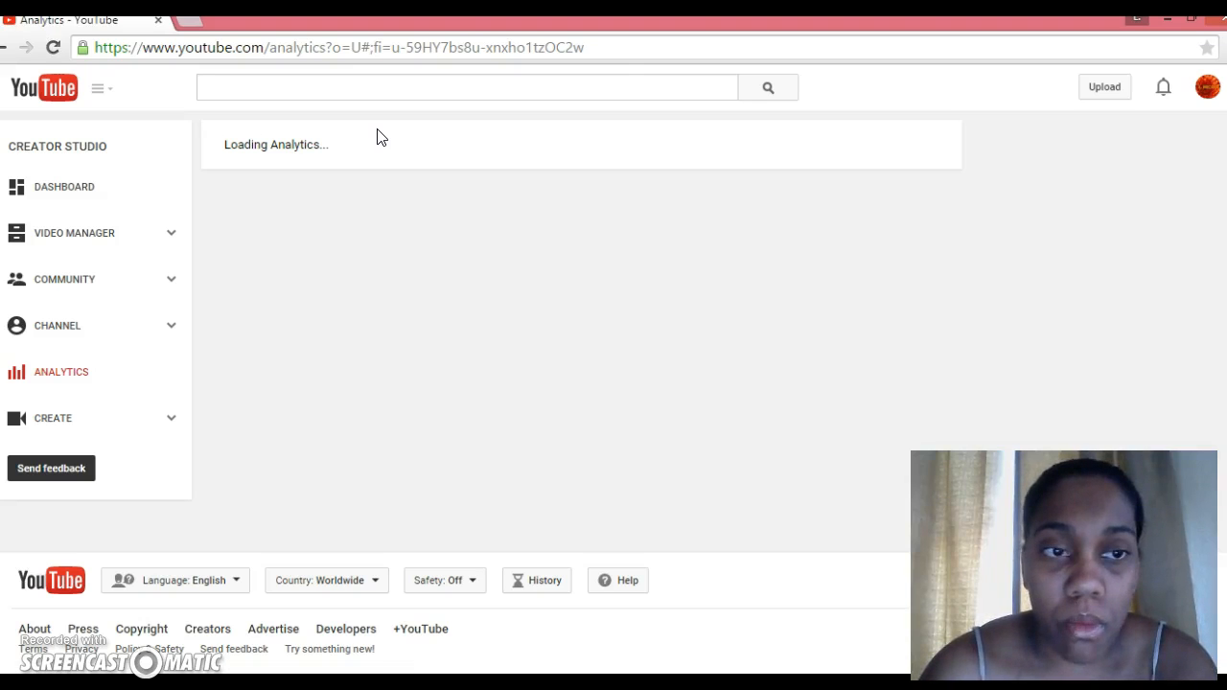
{"action": "mouse_move", "coordinate": [326, 315]}
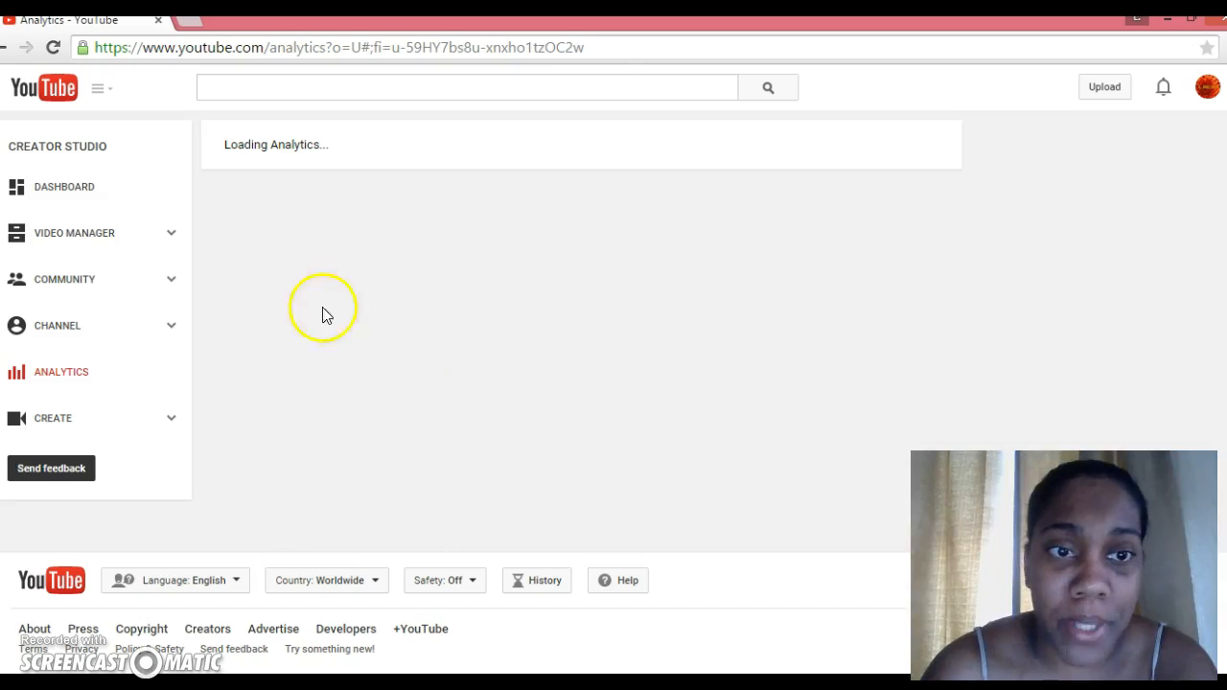
{"action": "mouse_move", "coordinate": [393, 307]}
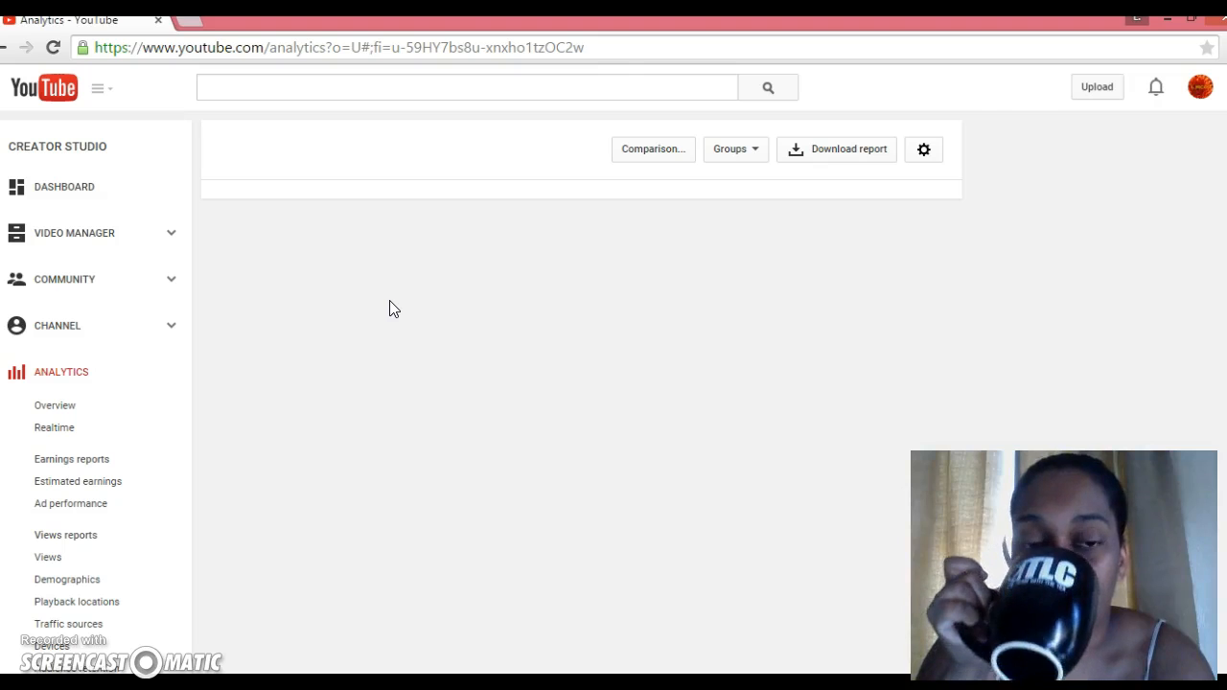
{"action": "left_click", "coordinate": [53, 405]}
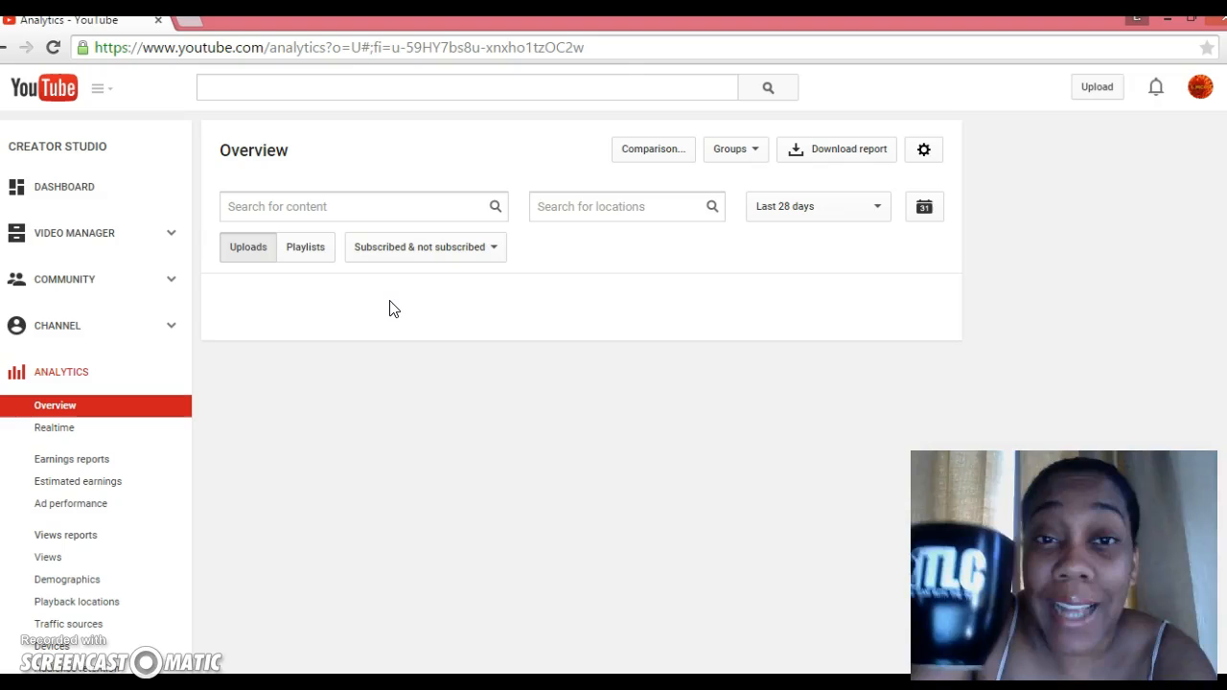
{"action": "left_click", "coordinate": [623, 207]}
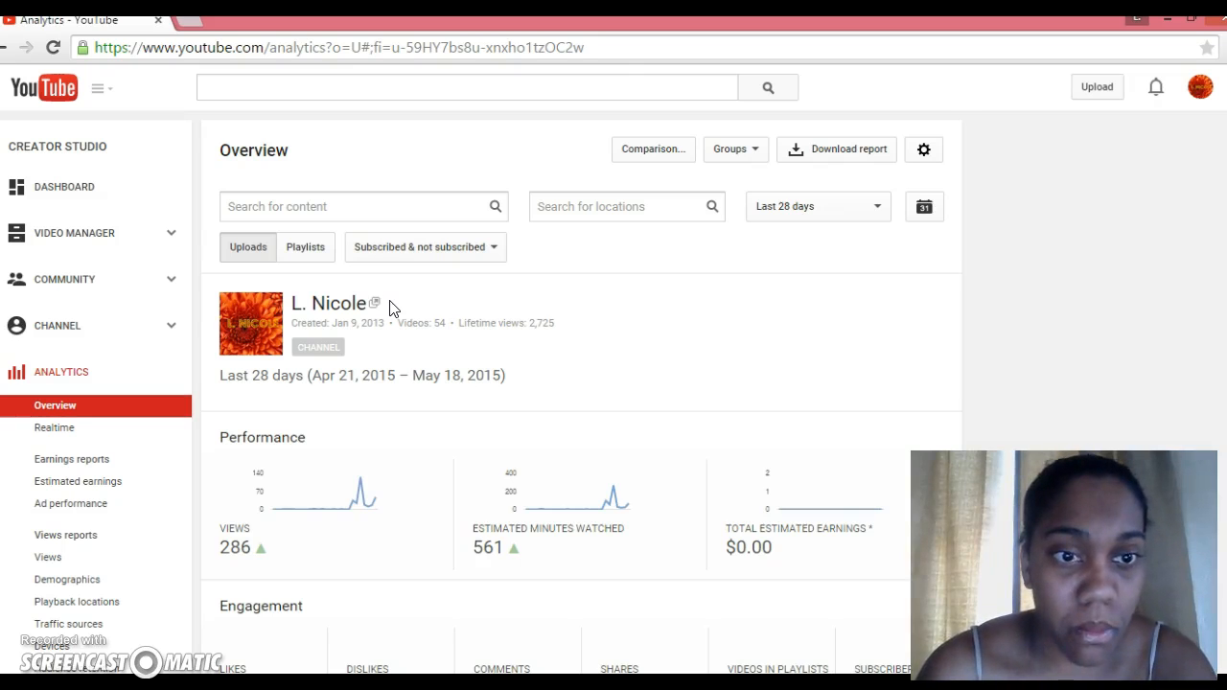
{"action": "scroll", "scroll_direction": "down", "scroll_amount": 3}
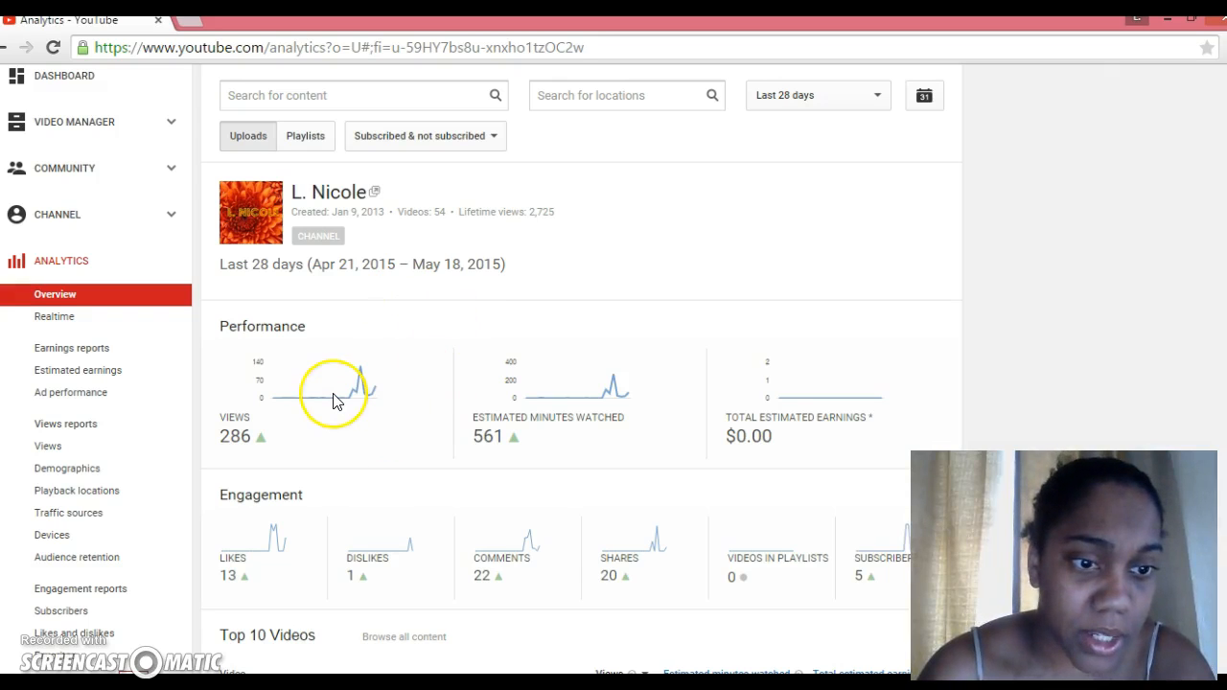
{"action": "mouse_move", "coordinate": [335, 401]}
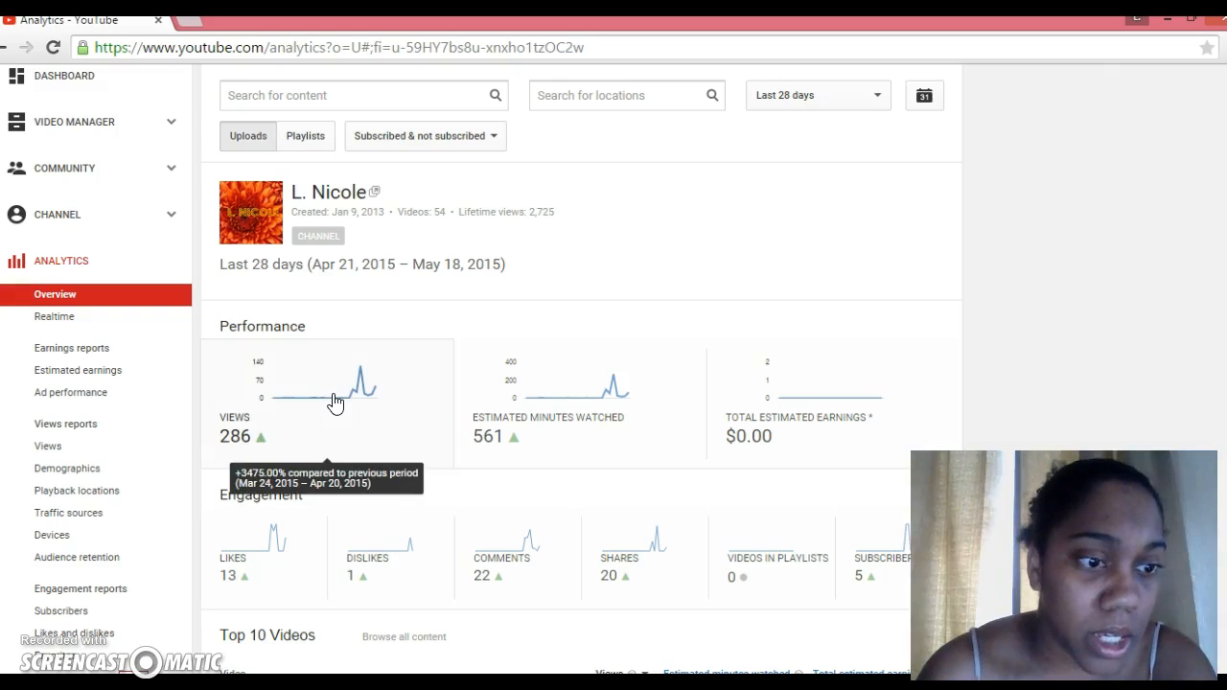
{"action": "scroll", "scroll_direction": "down", "scroll_amount": 3}
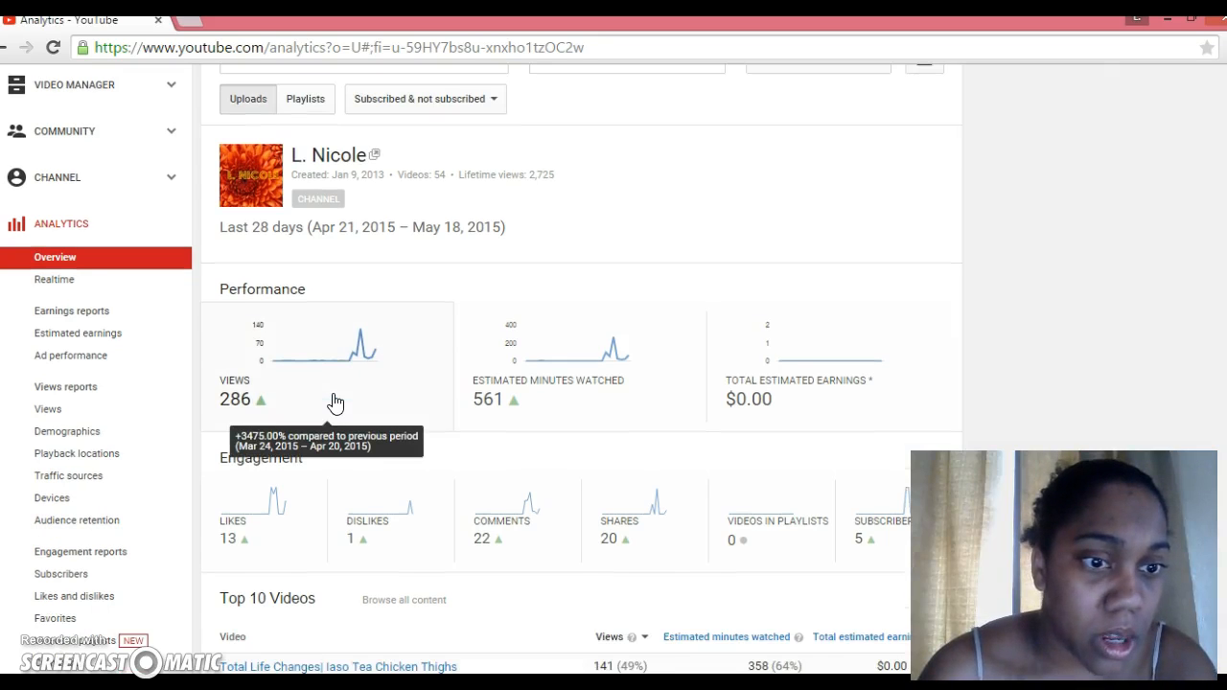
{"action": "scroll", "scroll_direction": "down", "scroll_amount": 3}
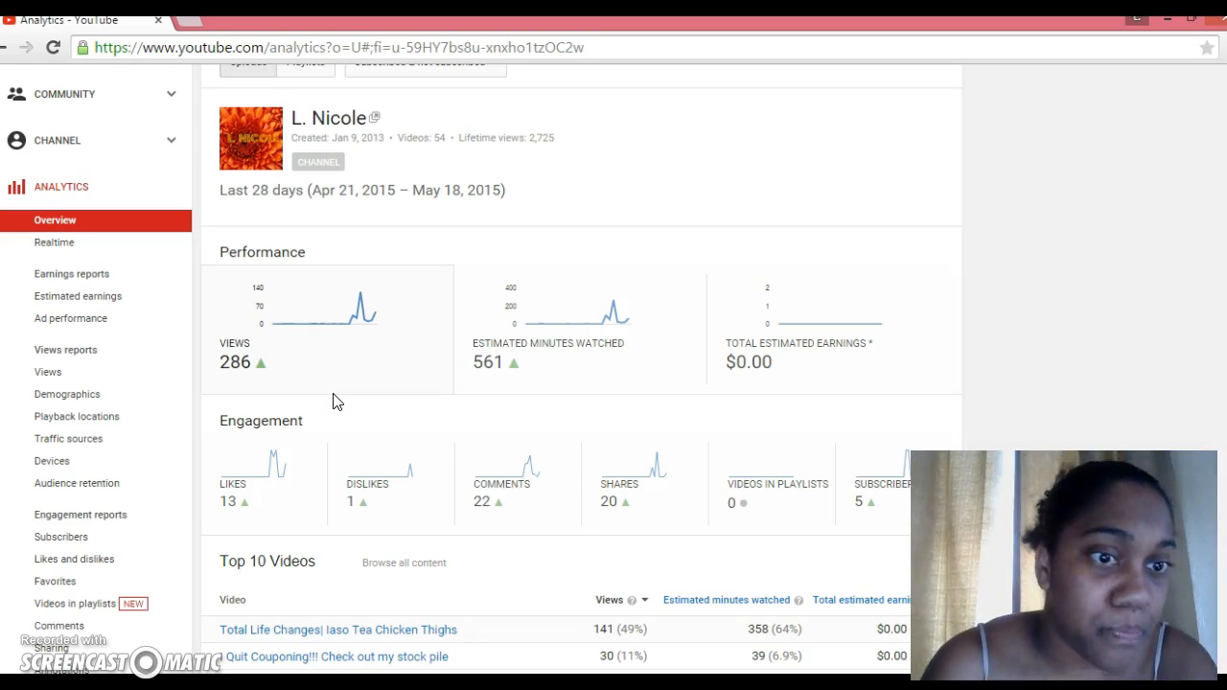
{"action": "mouse_move", "coordinate": [104, 355]}
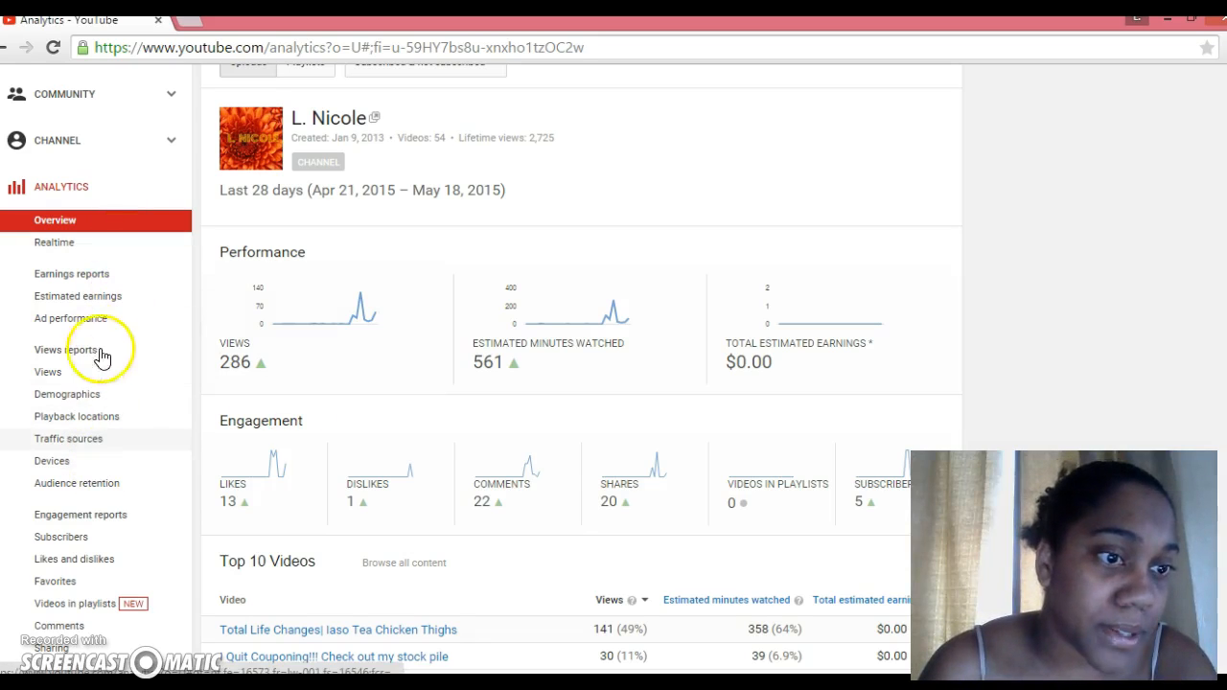
{"action": "mouse_move", "coordinate": [54, 380]}
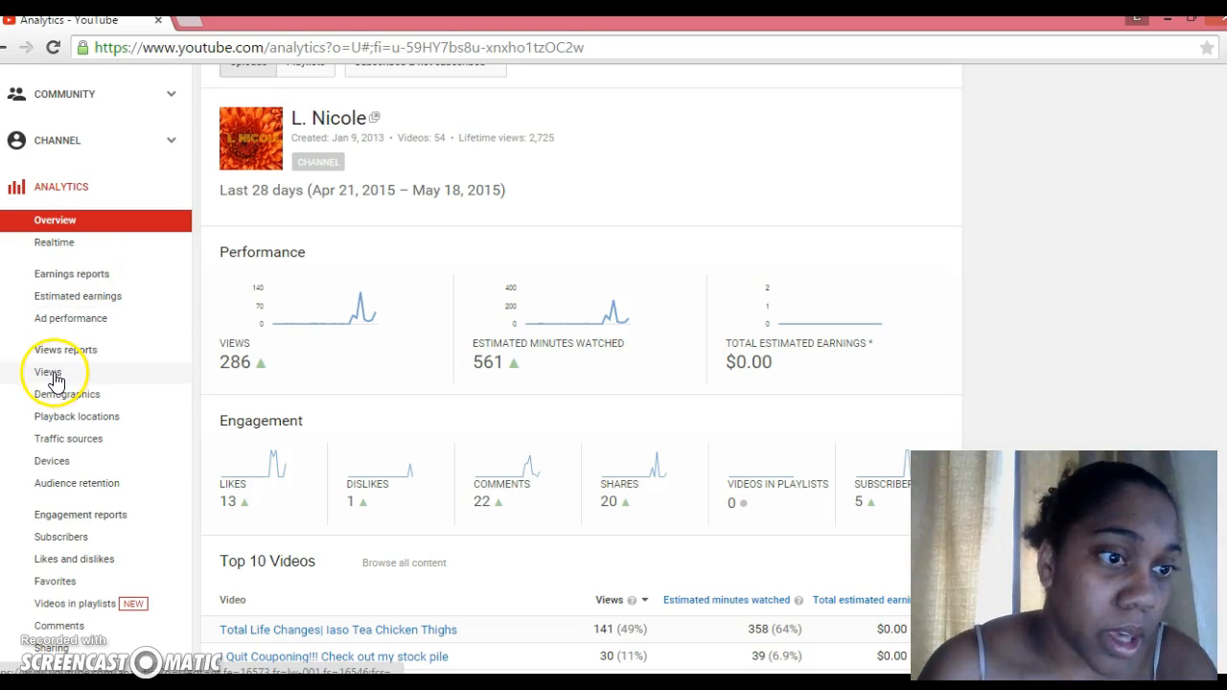
Step: Open the Views report showing the daily views graph for the last 28 days
{"action": "left_click", "coordinate": [46, 372]}
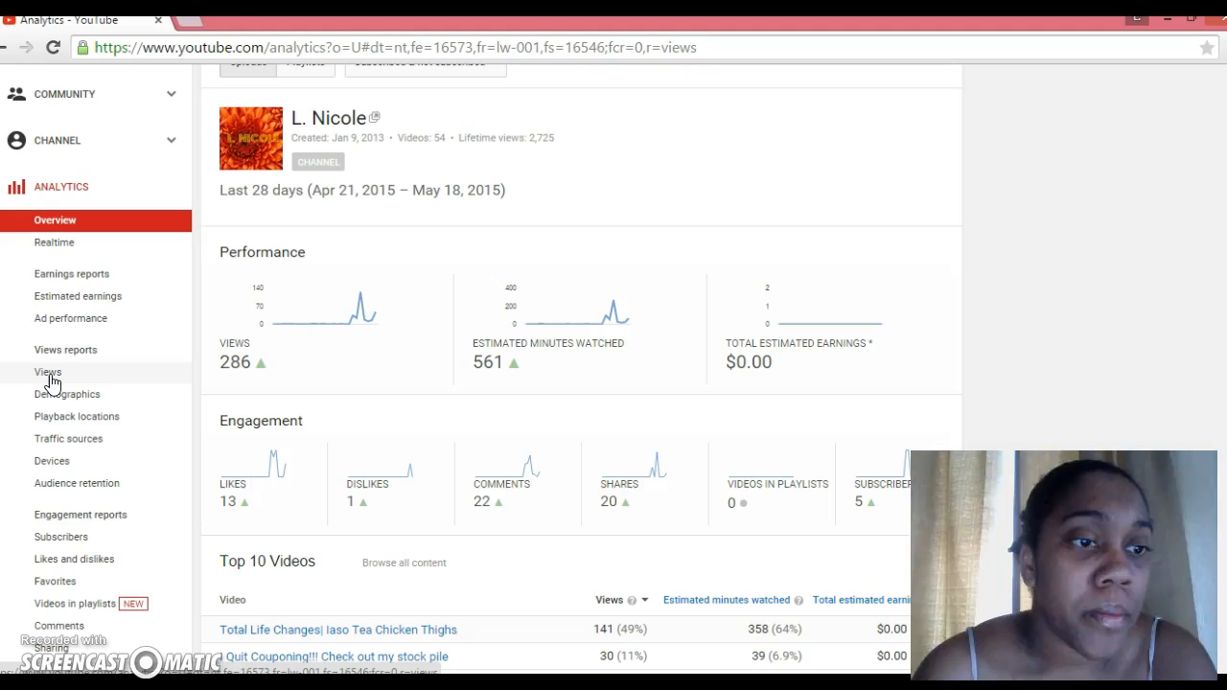
{"action": "left_click", "coordinate": [48, 372]}
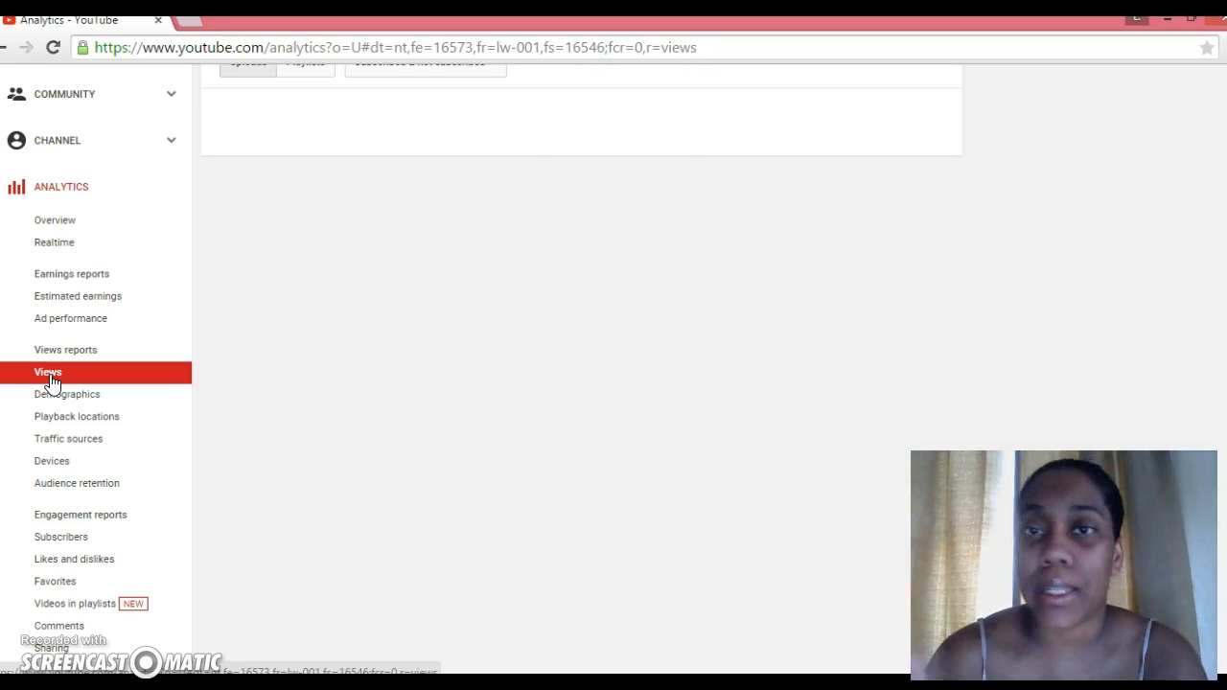
{"action": "left_click", "coordinate": [48, 372]}
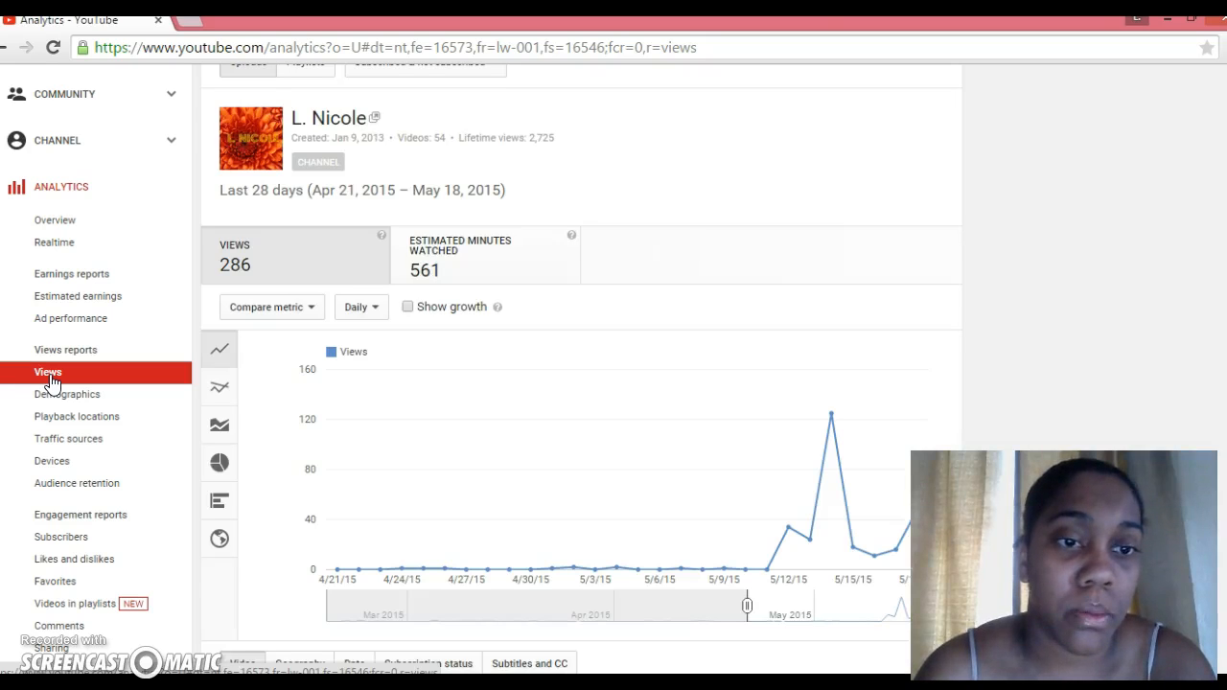
{"action": "mouse_move", "coordinate": [989, 264]}
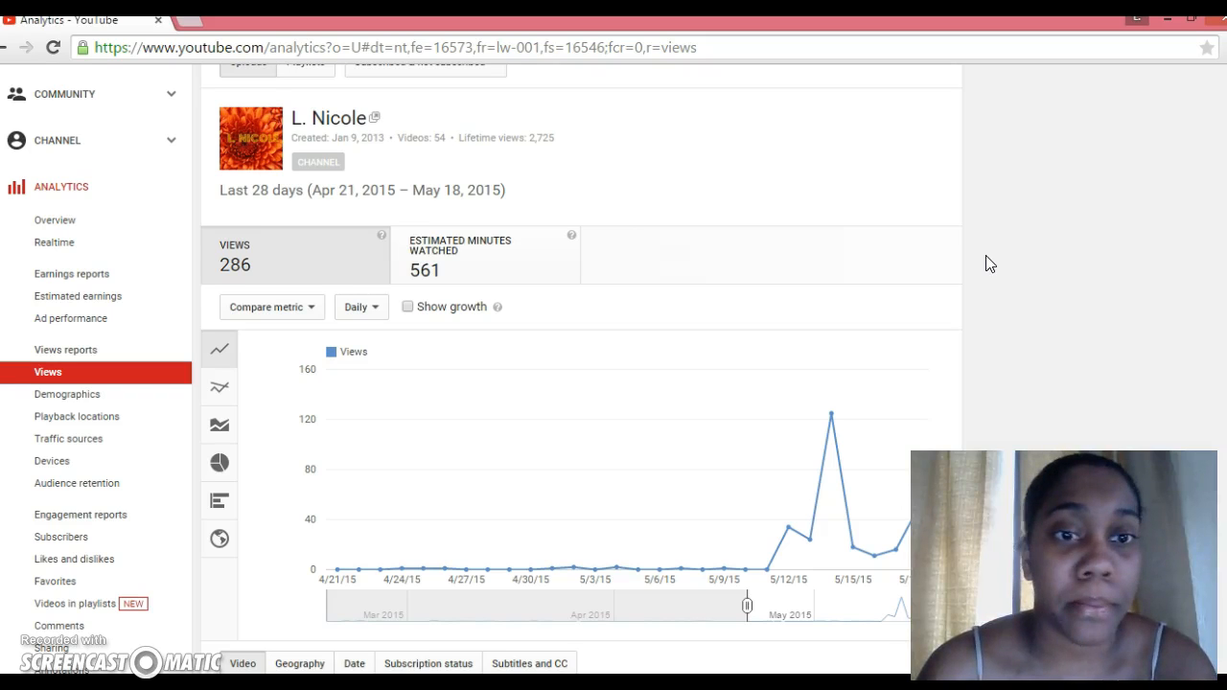
{"action": "scroll", "scroll_direction": "down", "scroll_amount": 3}
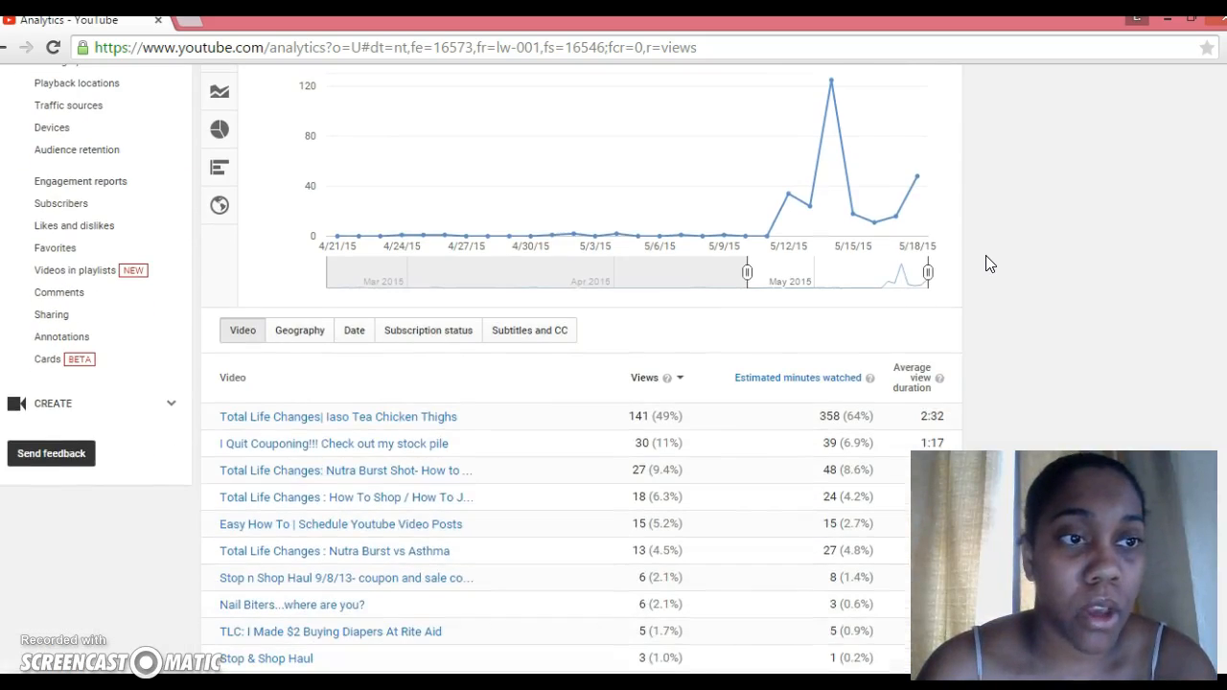
{"action": "scroll", "scroll_direction": "down", "scroll_amount": 3}
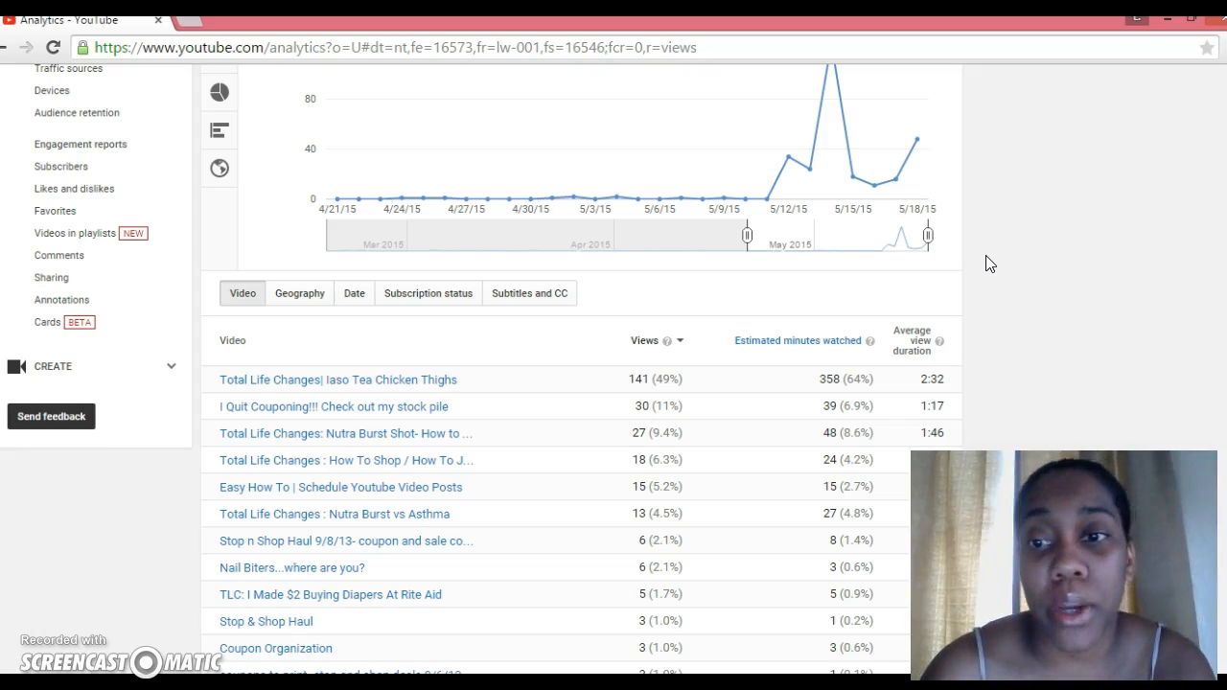
{"action": "scroll", "scroll_direction": "down", "scroll_amount": 3}
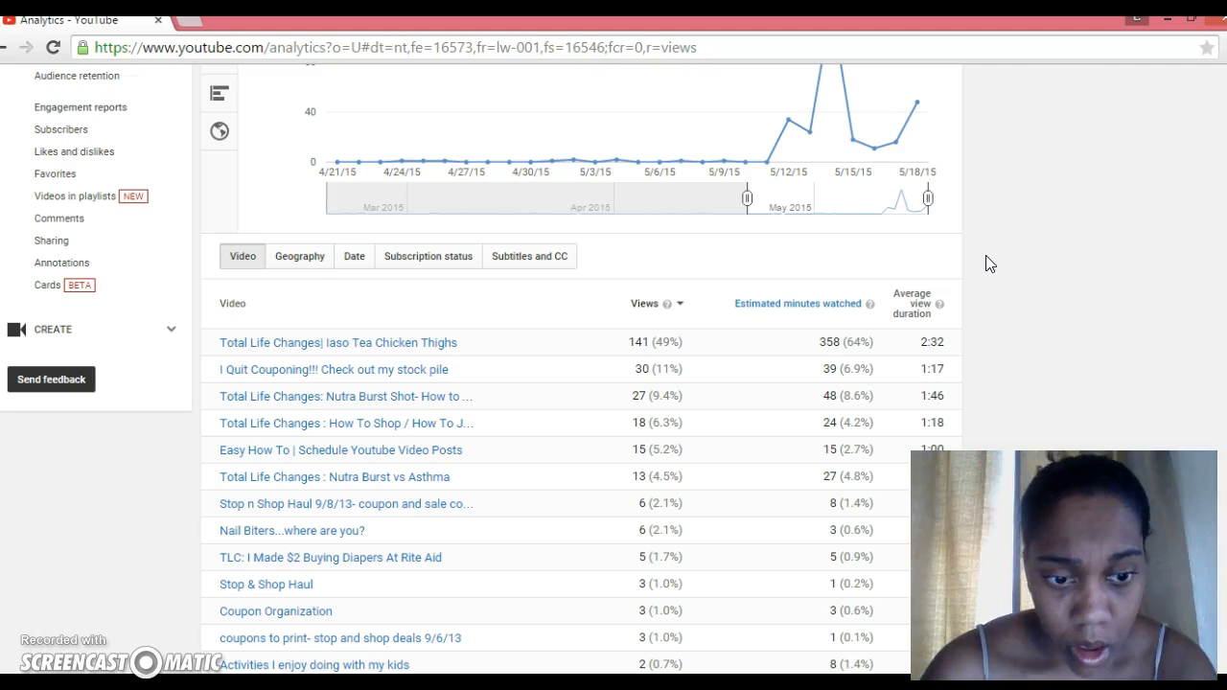
{"action": "scroll", "scroll_direction": "down", "scroll_amount": 3}
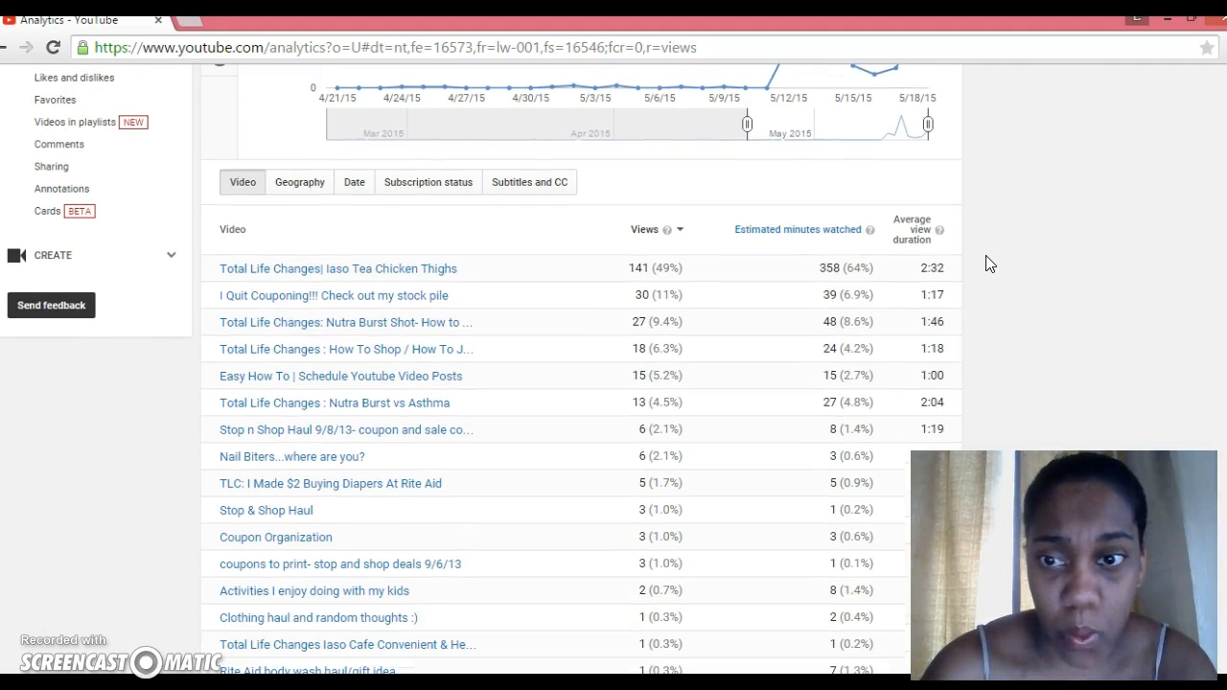
{"action": "scroll", "scroll_direction": "down", "scroll_amount": 3}
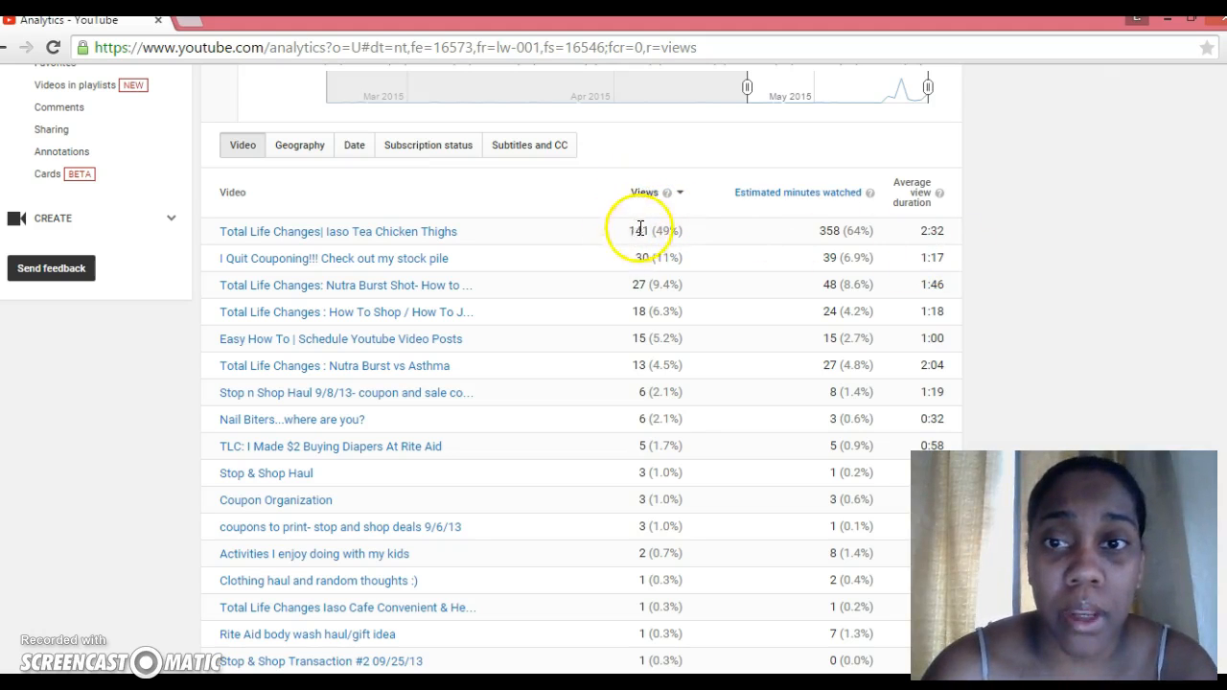
{"action": "mouse_move", "coordinate": [623, 414]}
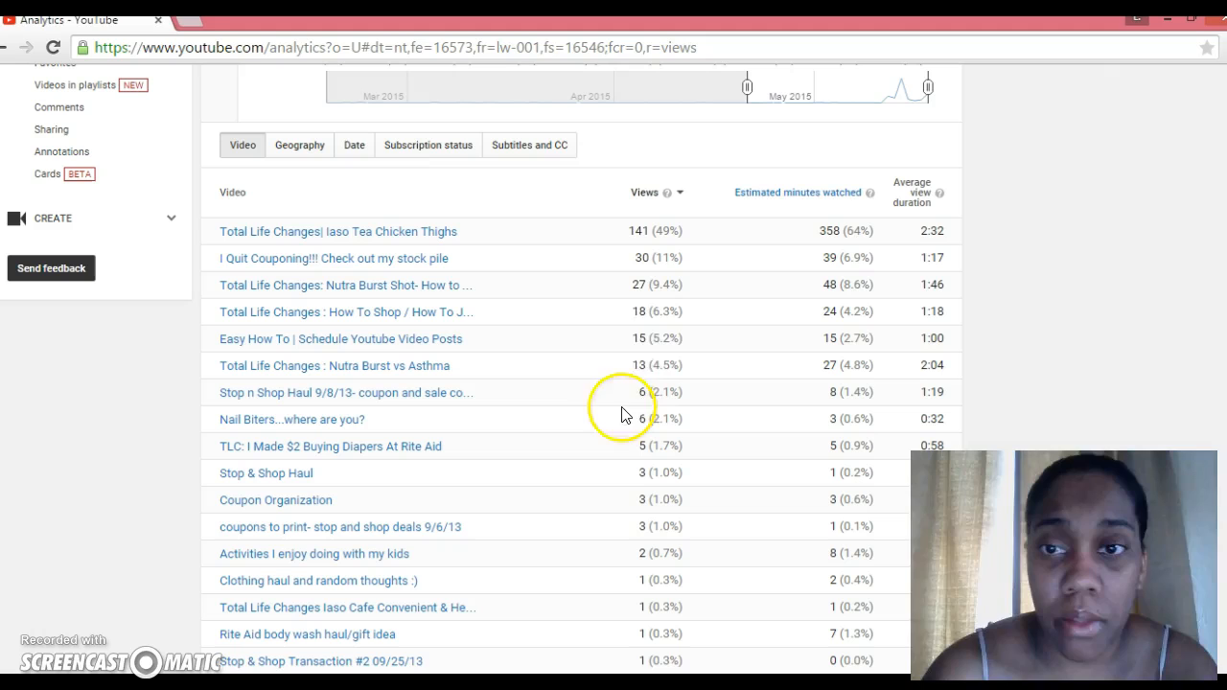
{"action": "mouse_move", "coordinate": [815, 242]}
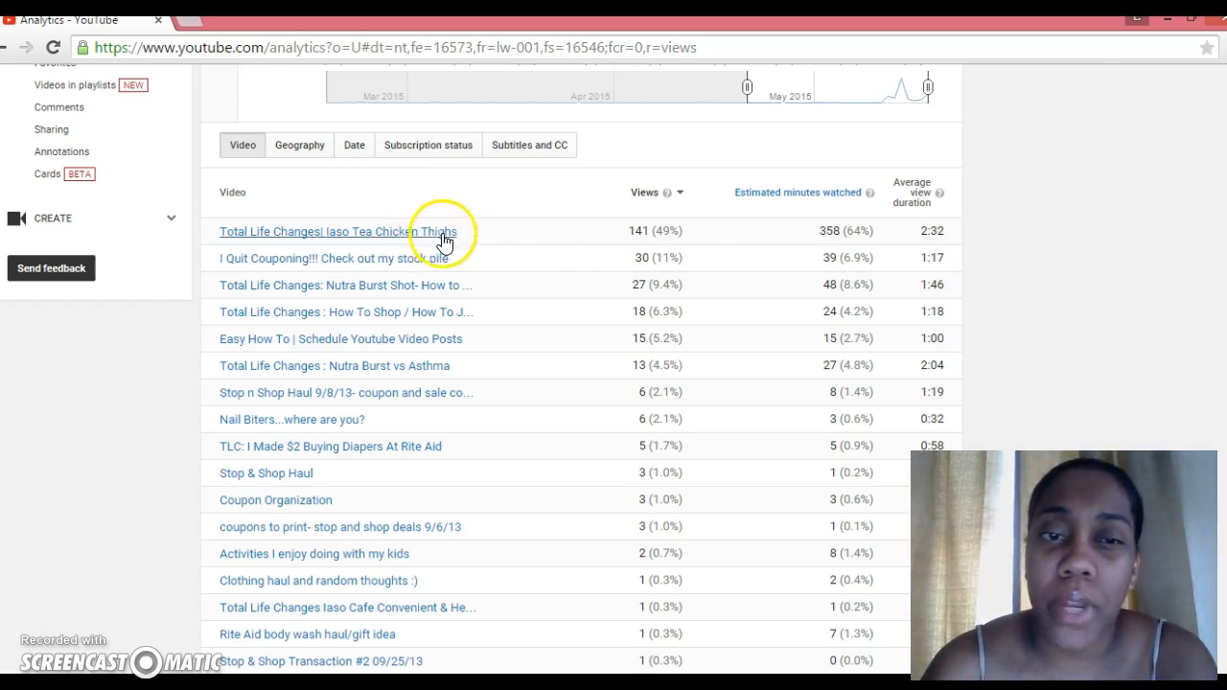
{"action": "mouse_move", "coordinate": [541, 241]}
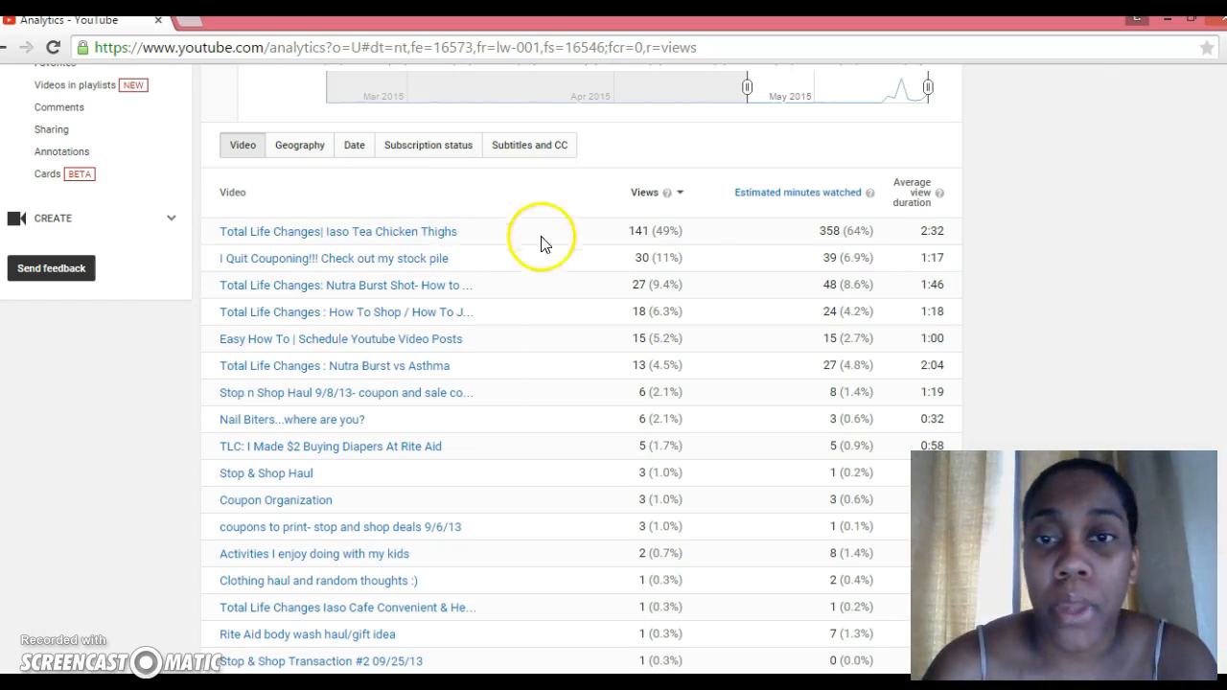
{"action": "mouse_move", "coordinate": [930, 249]}
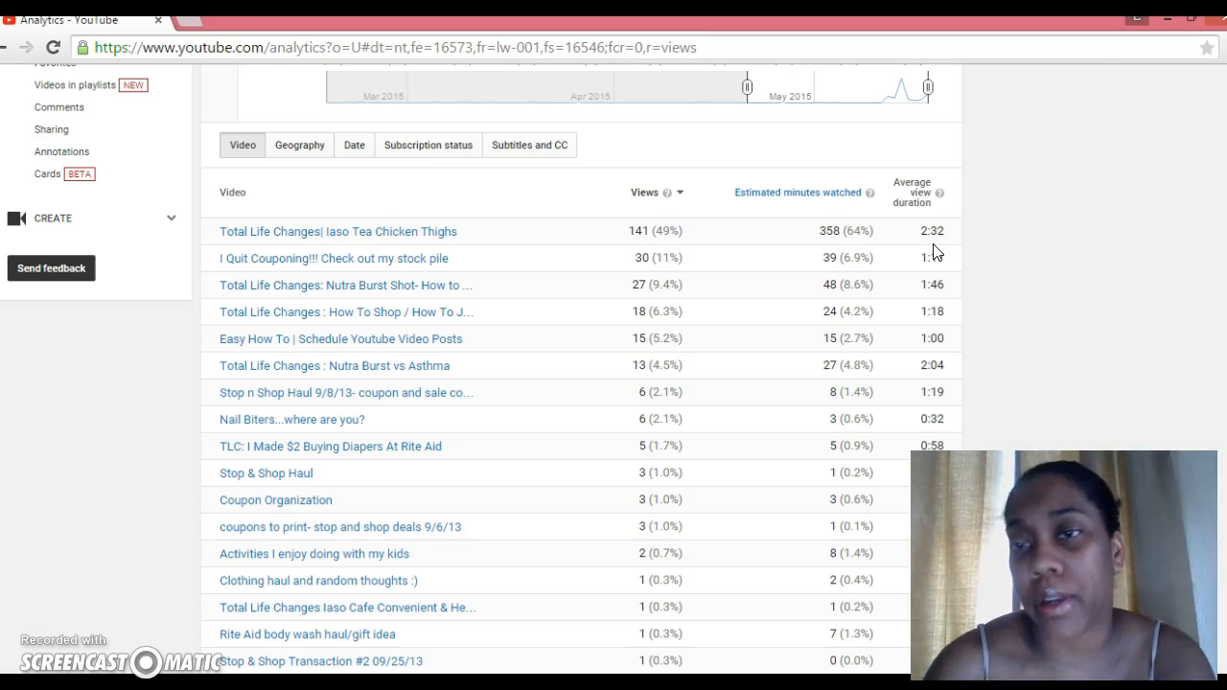
{"action": "mouse_move", "coordinate": [418, 245]}
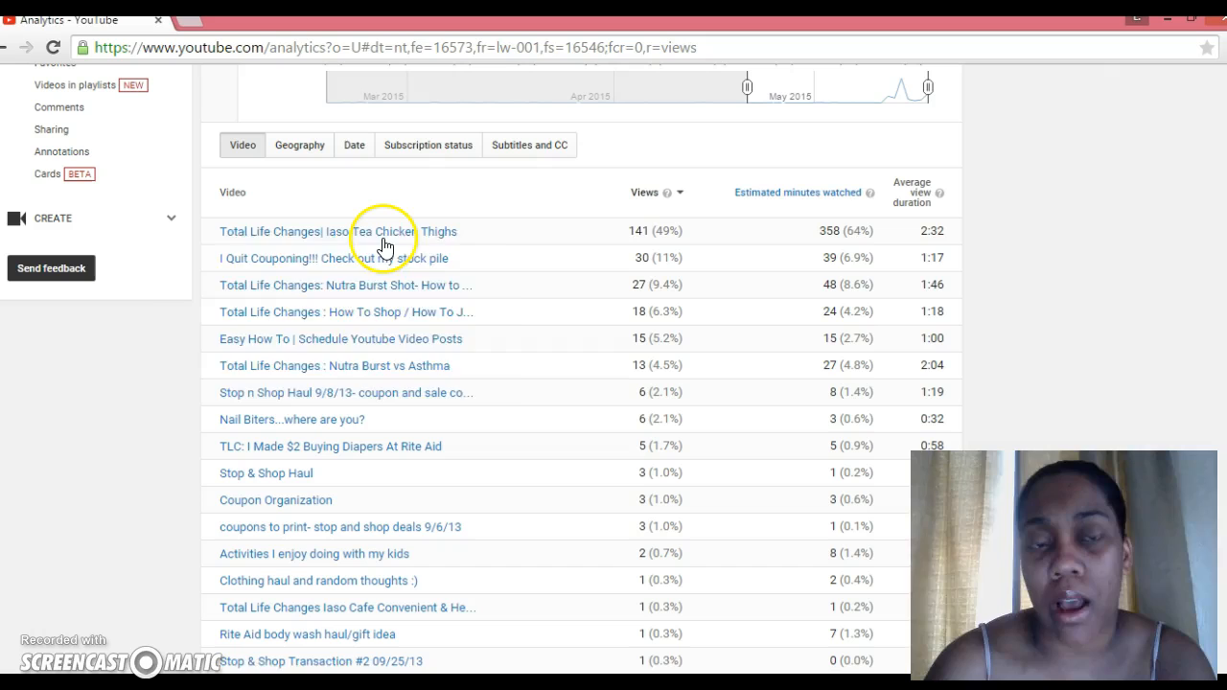
{"action": "mouse_move", "coordinate": [368, 230]}
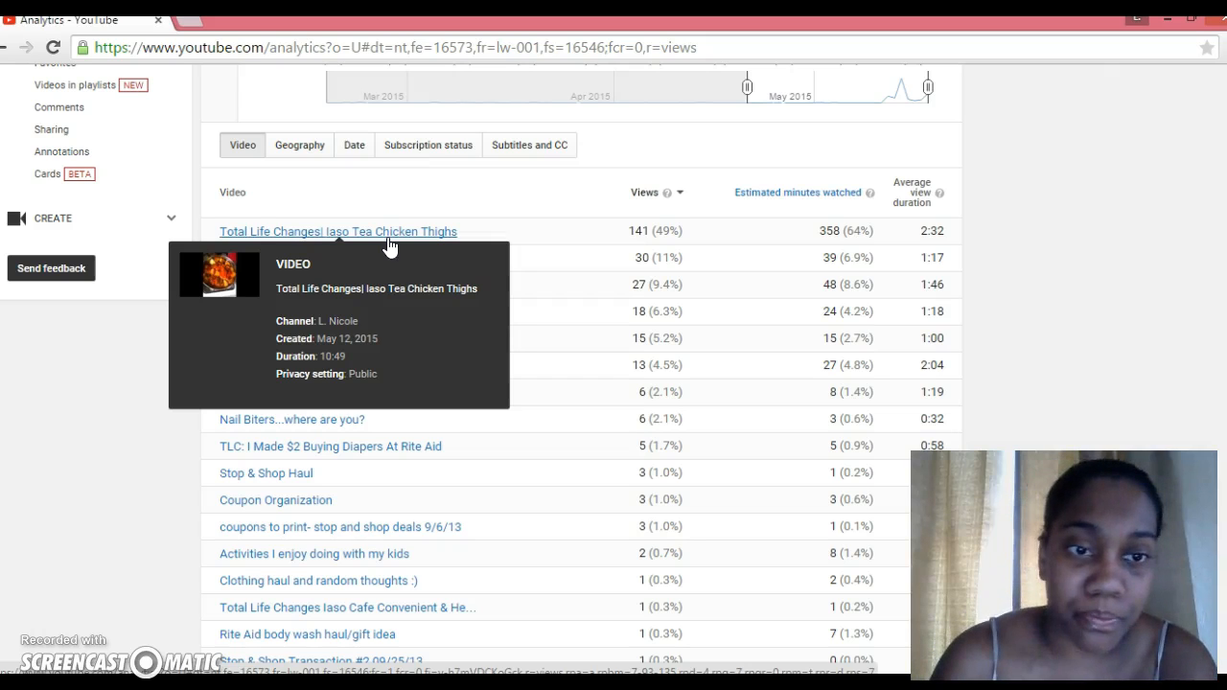
{"action": "mouse_move", "coordinate": [432, 211]}
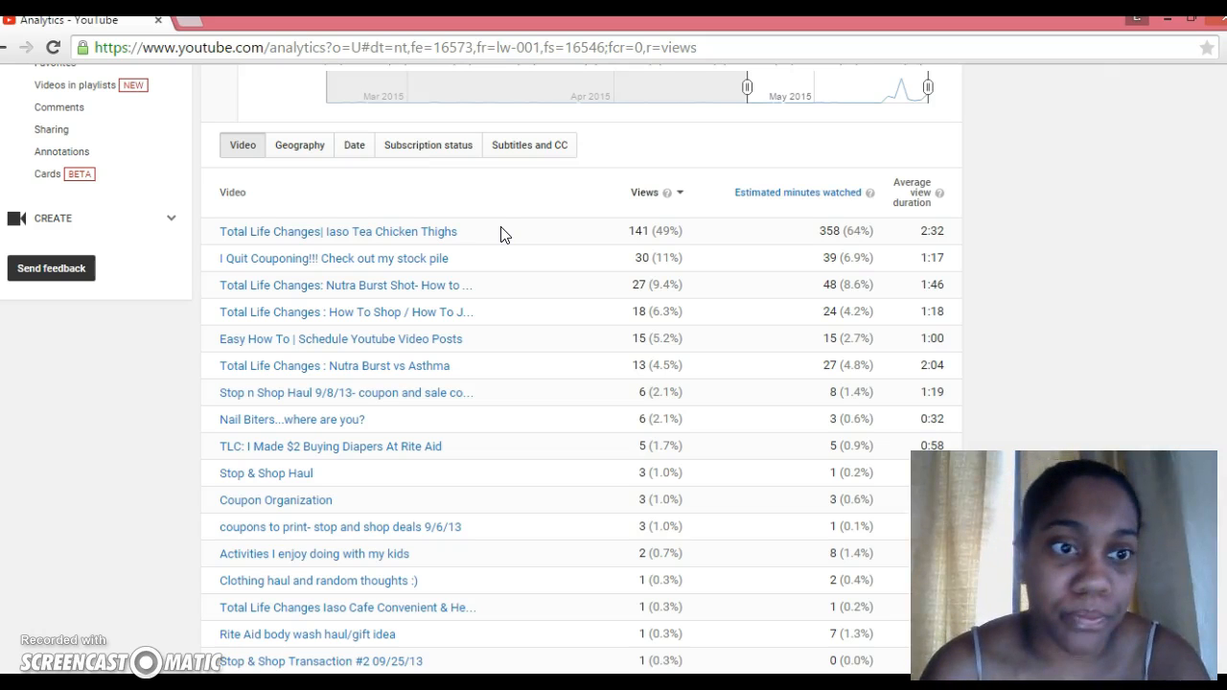
{"action": "mouse_move", "coordinate": [886, 284]}
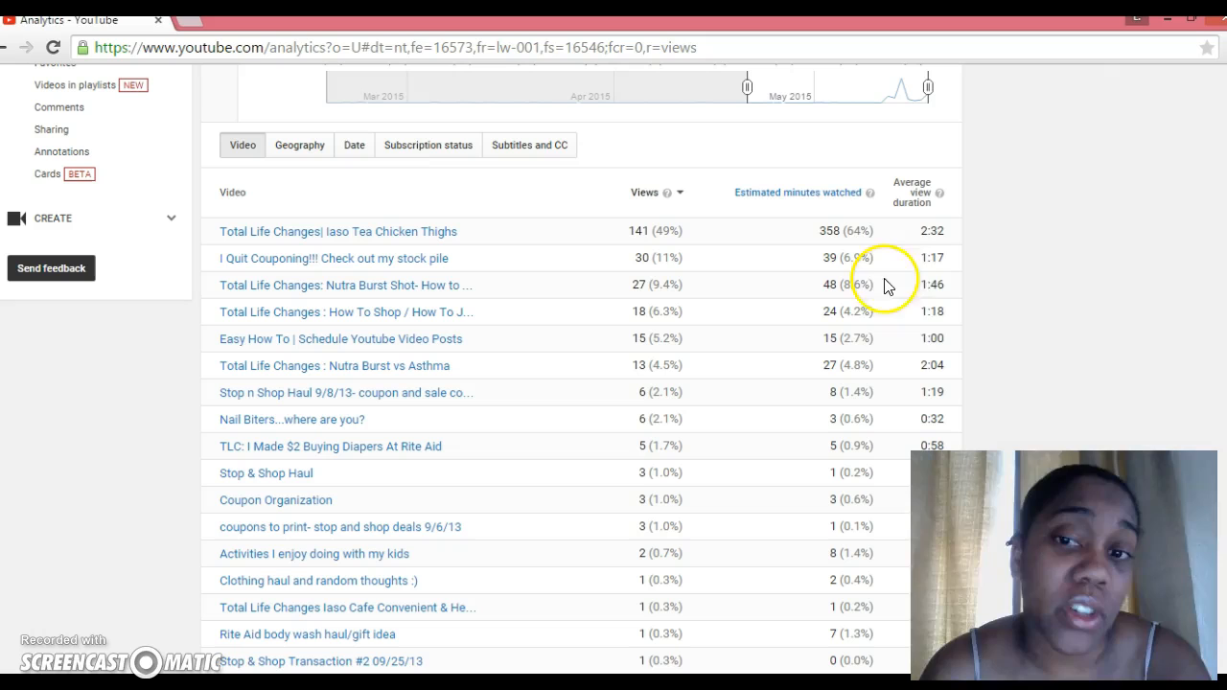
{"action": "mouse_move", "coordinate": [508, 268]}
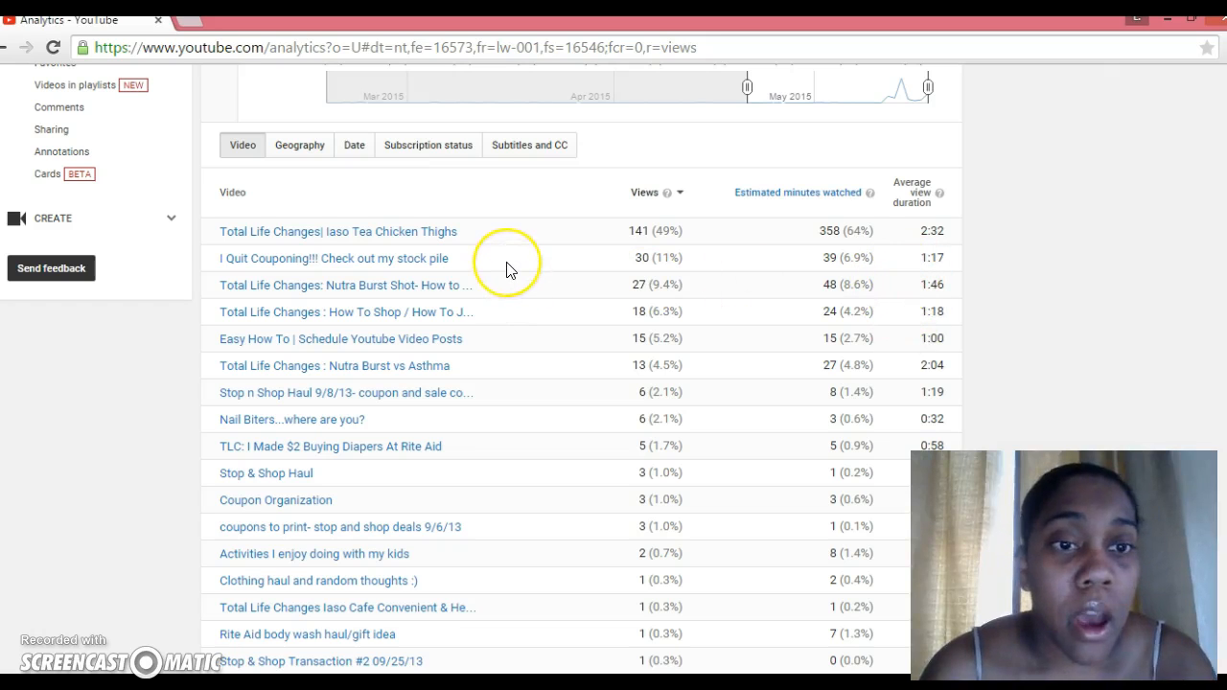
{"action": "mouse_move", "coordinate": [506, 280]}
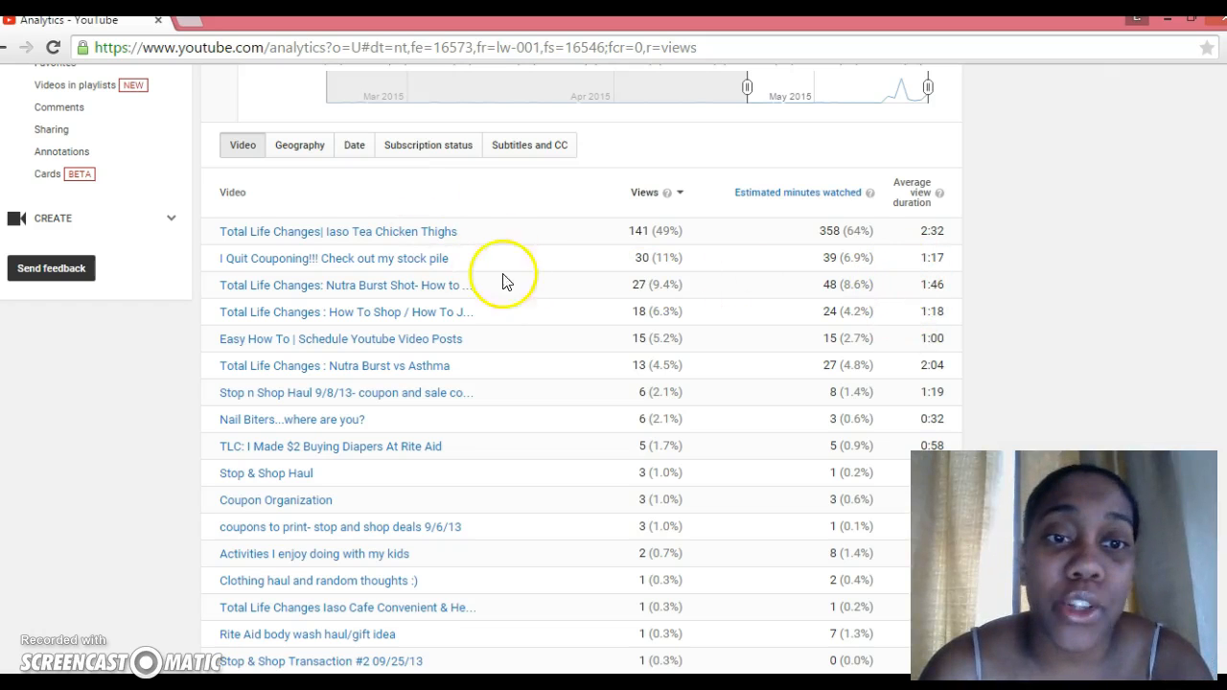
{"action": "mouse_move", "coordinate": [614, 234]}
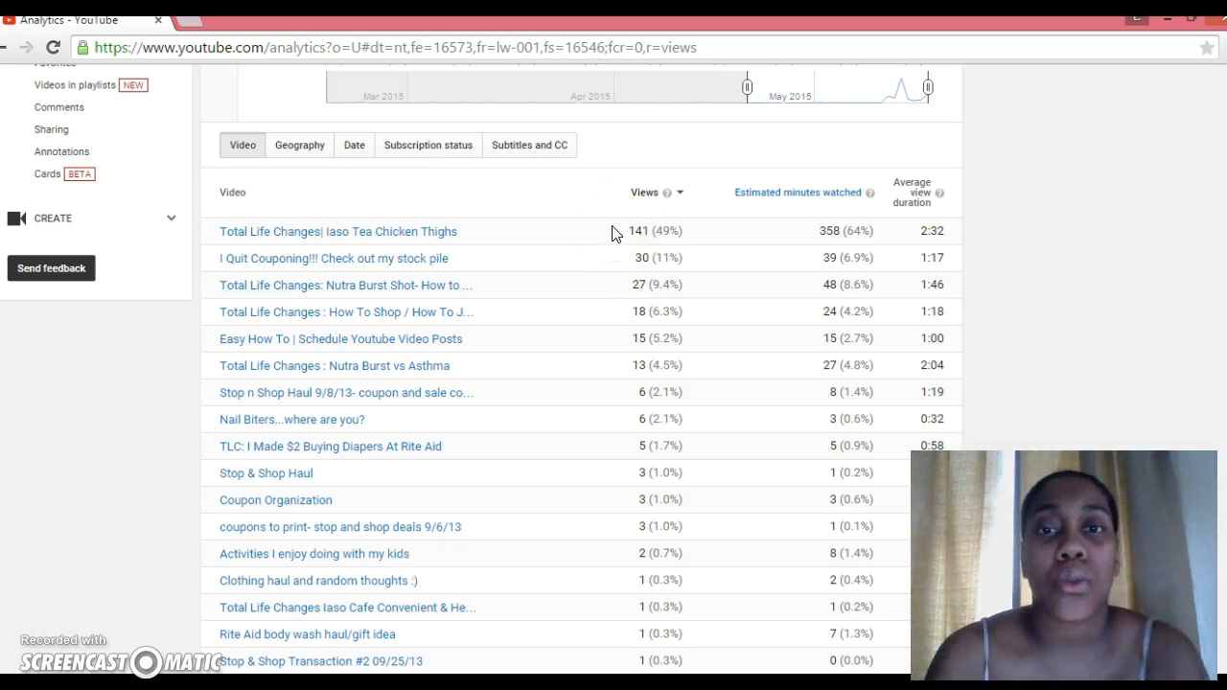
{"action": "mouse_move", "coordinate": [430, 253]}
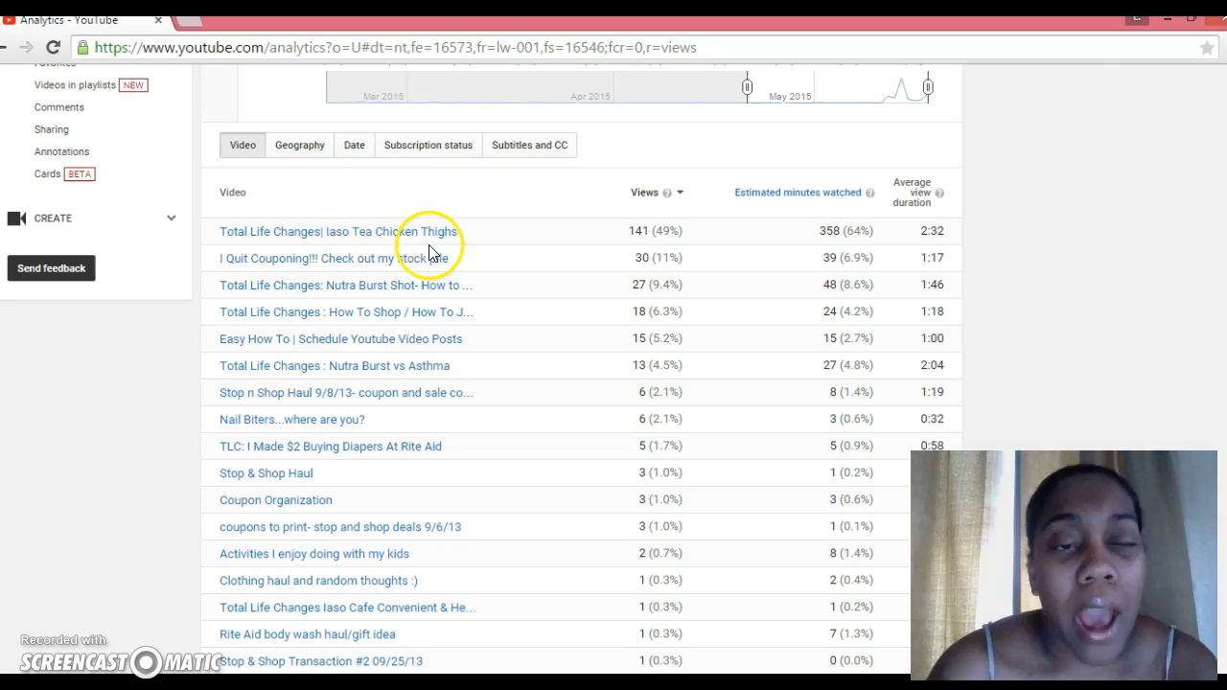
{"action": "mouse_move", "coordinate": [296, 323]}
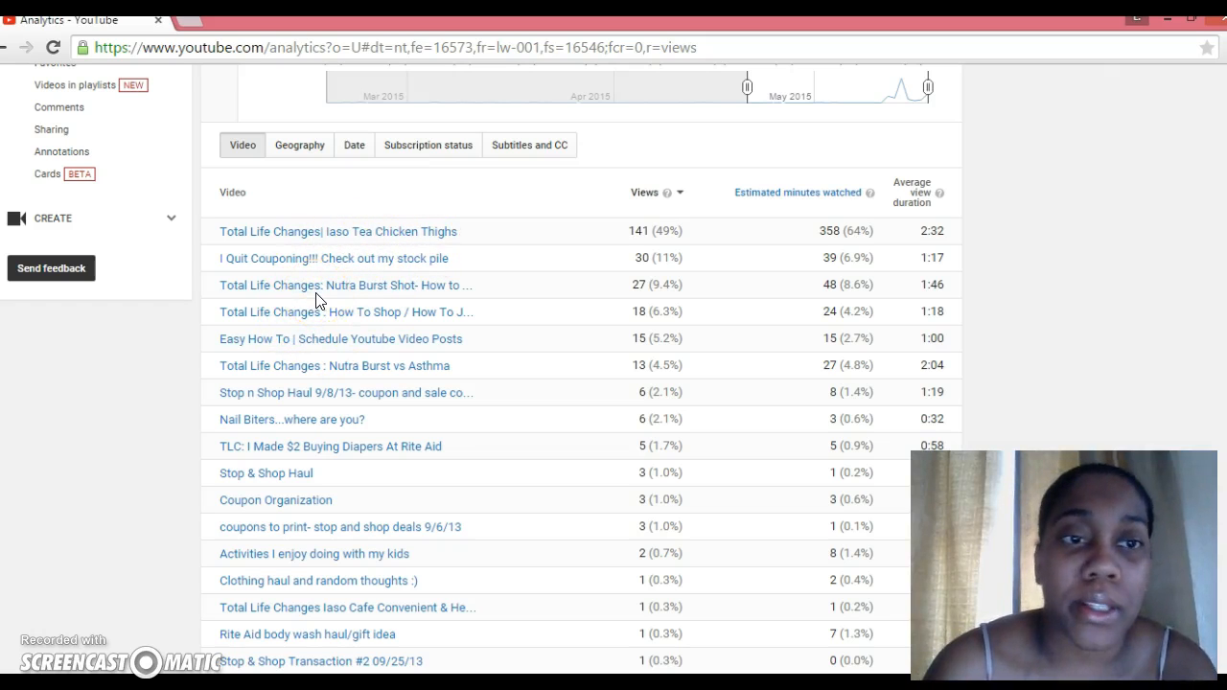
{"action": "mouse_move", "coordinate": [283, 247]}
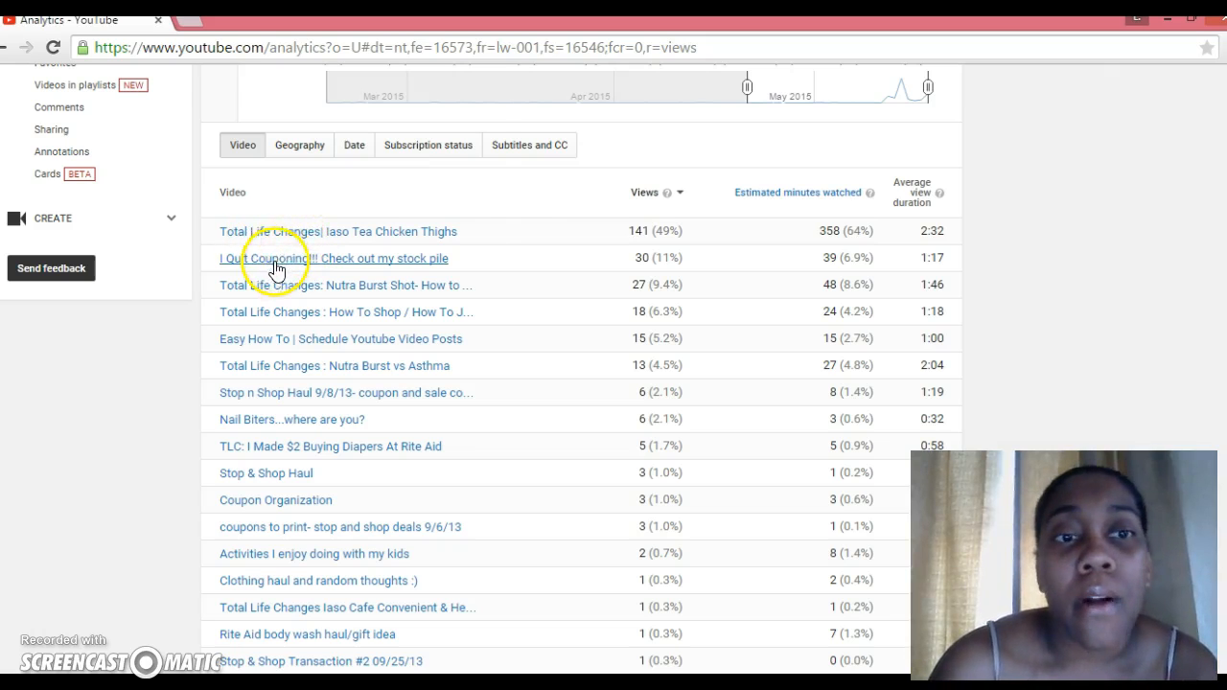
{"action": "mouse_move", "coordinate": [277, 276]}
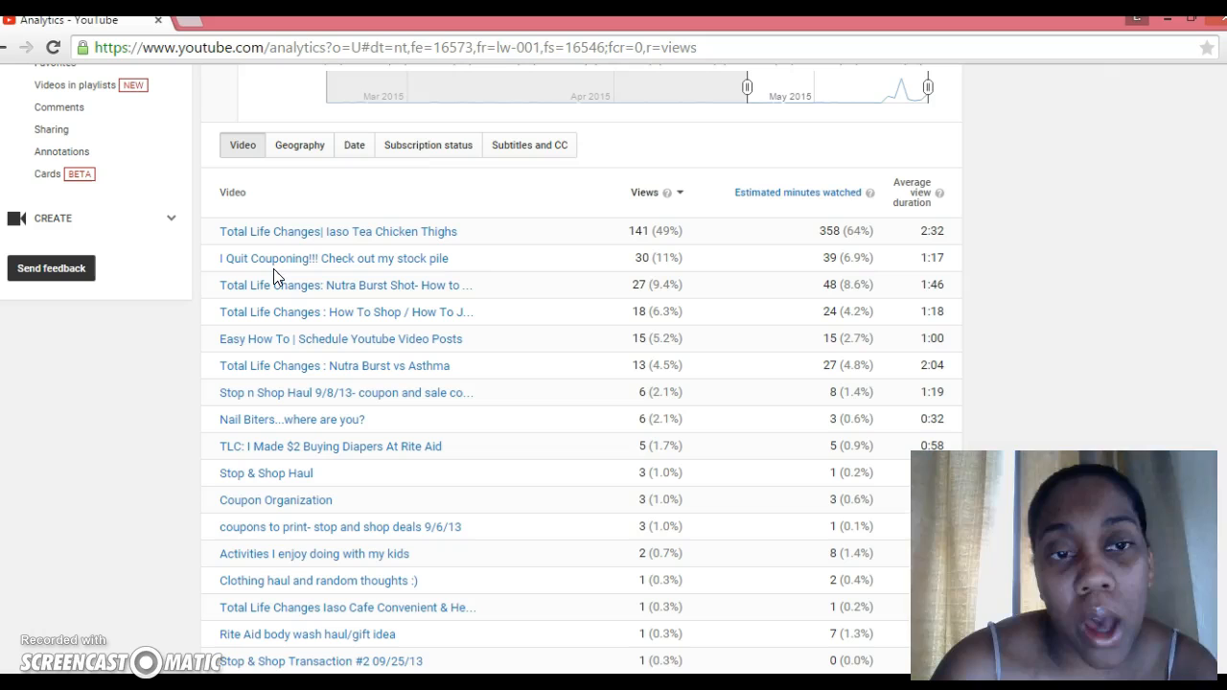
{"action": "mouse_move", "coordinate": [326, 284]}
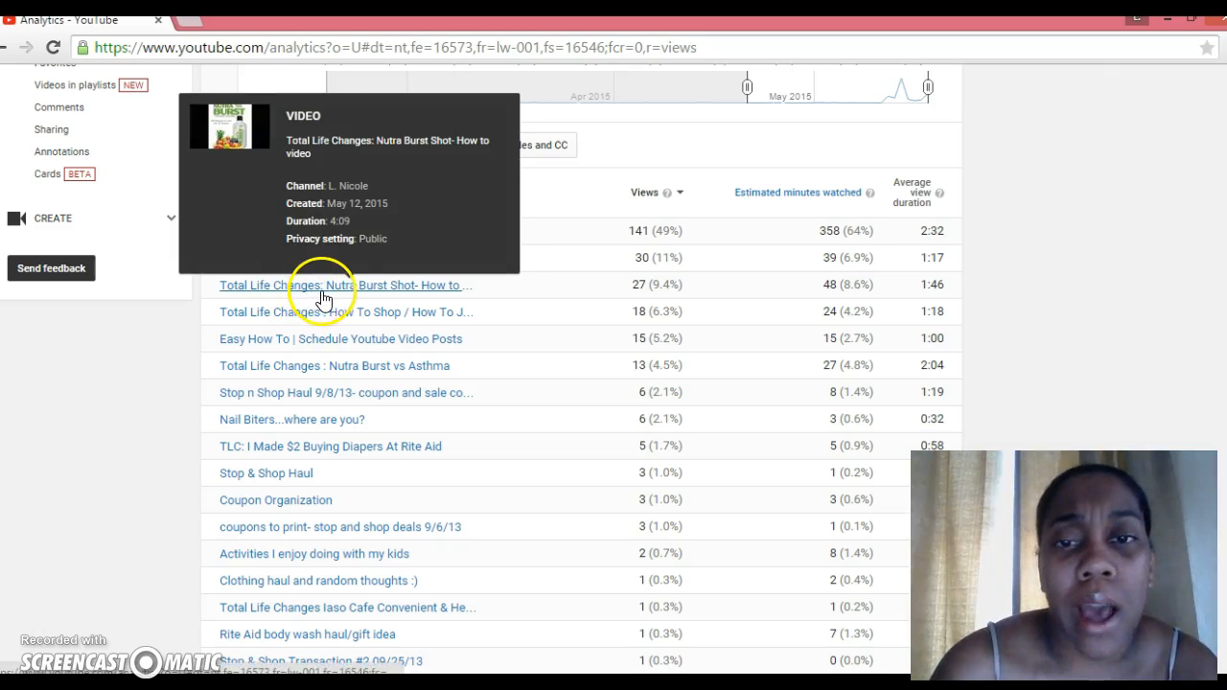
{"action": "mouse_move", "coordinate": [330, 324]}
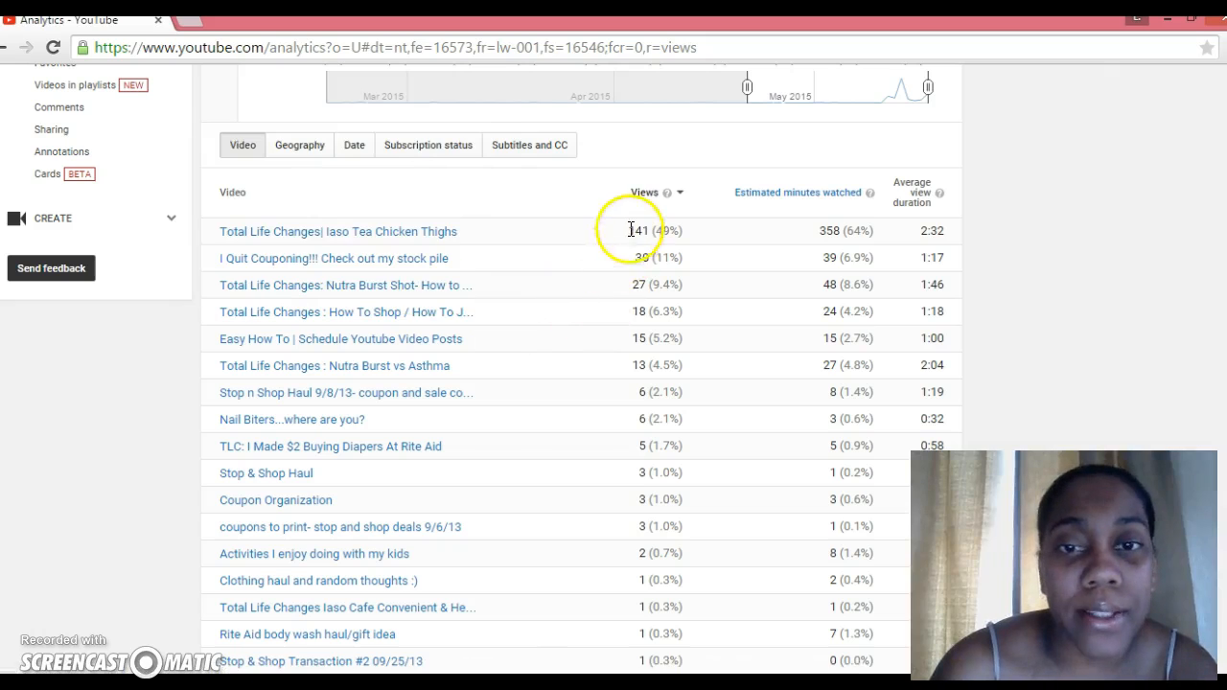
{"action": "mouse_move", "coordinate": [587, 259]}
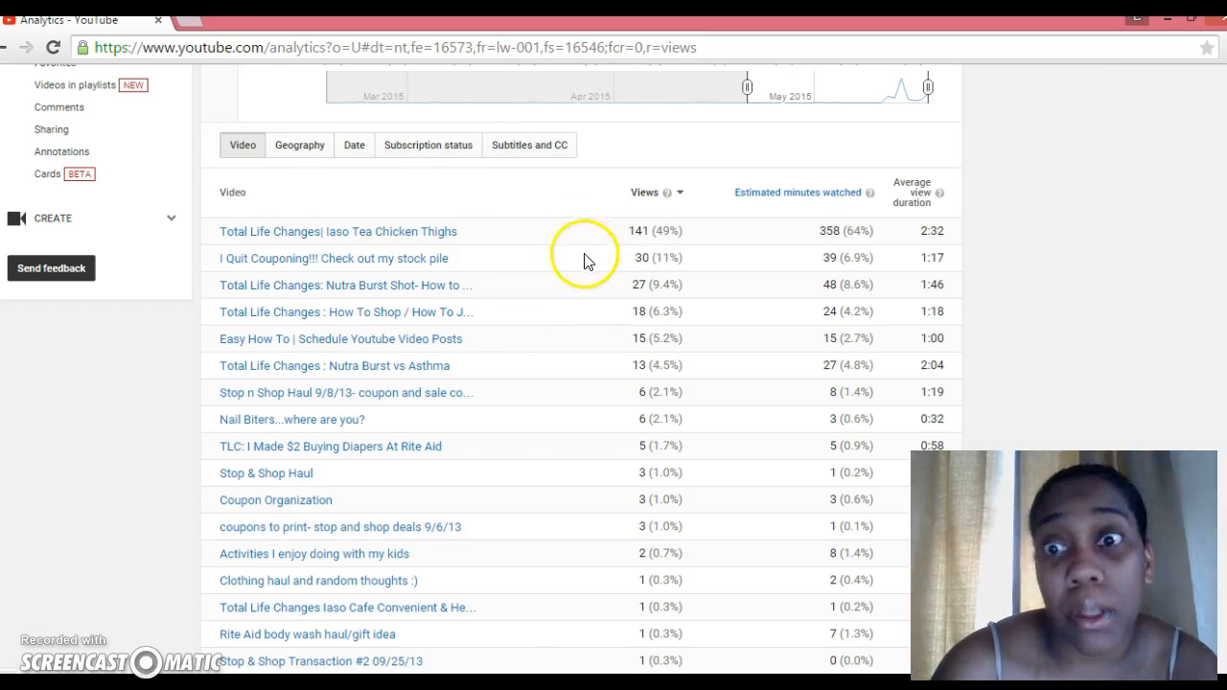
{"action": "mouse_move", "coordinate": [566, 247]}
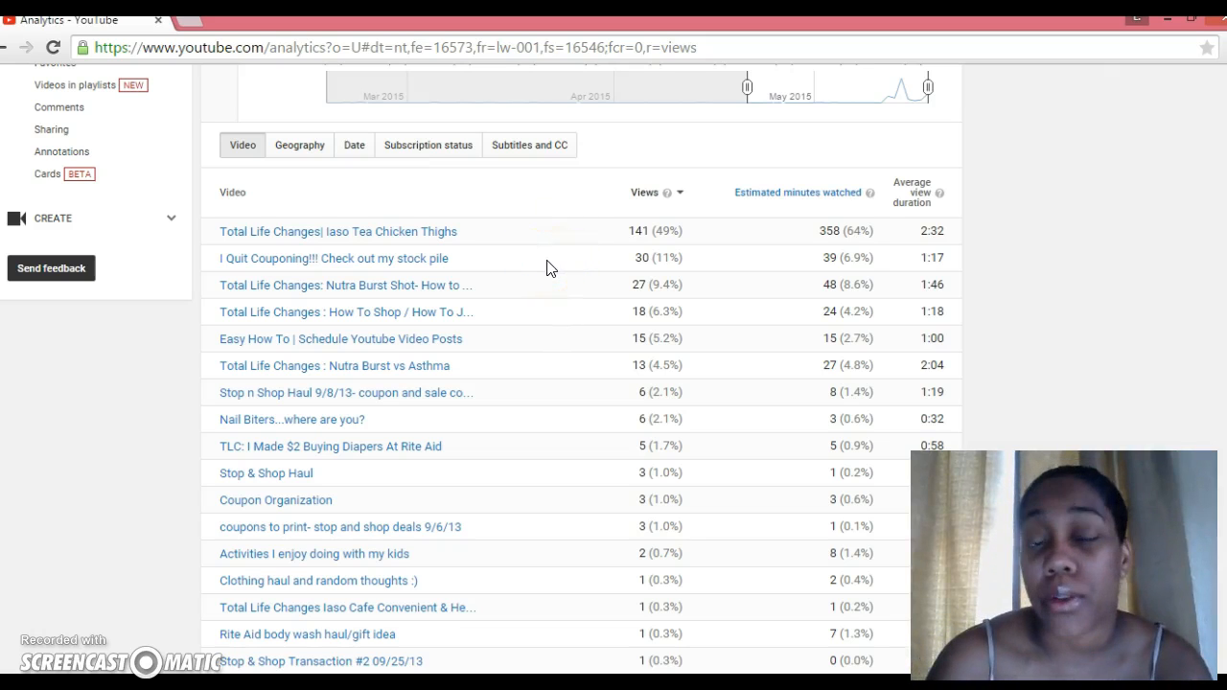
{"action": "mouse_move", "coordinate": [567, 305]}
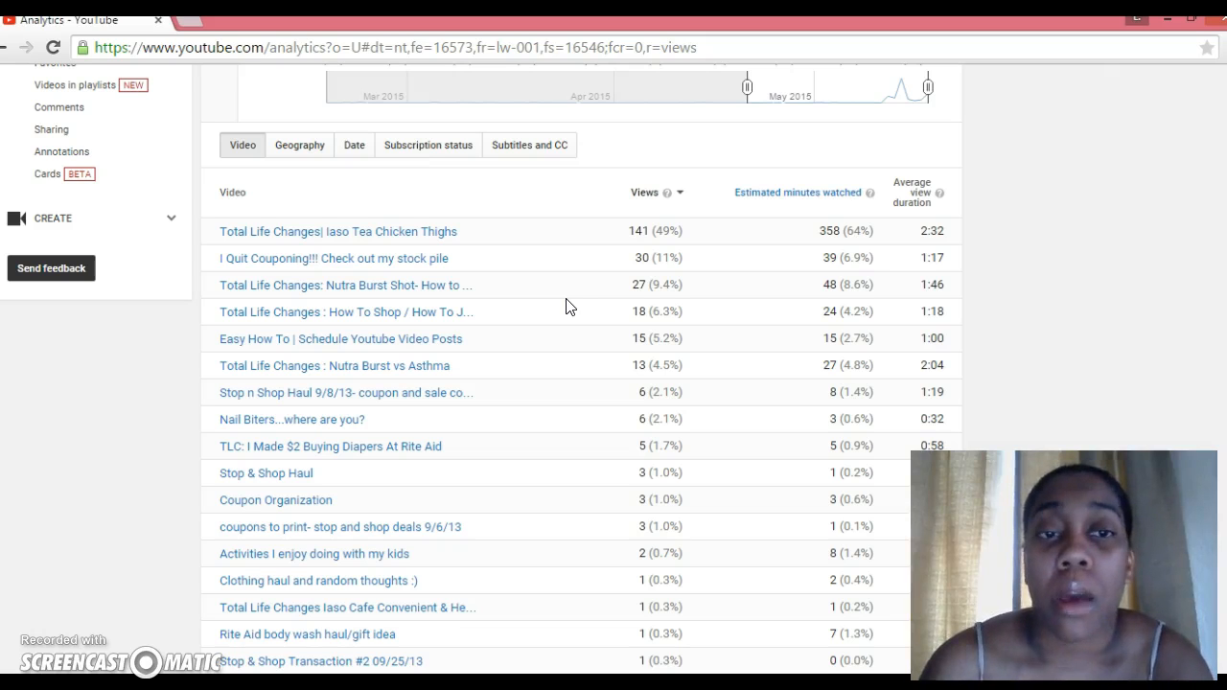
{"action": "mouse_move", "coordinate": [352, 261]}
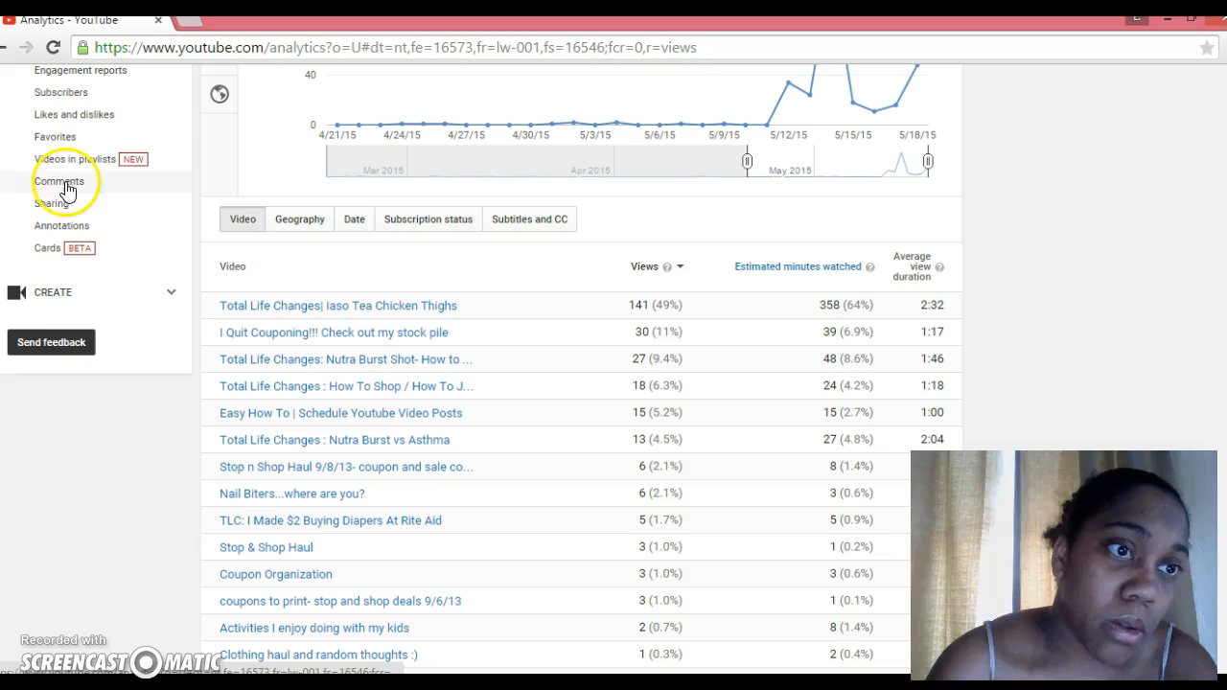
{"action": "mouse_move", "coordinate": [67, 188]}
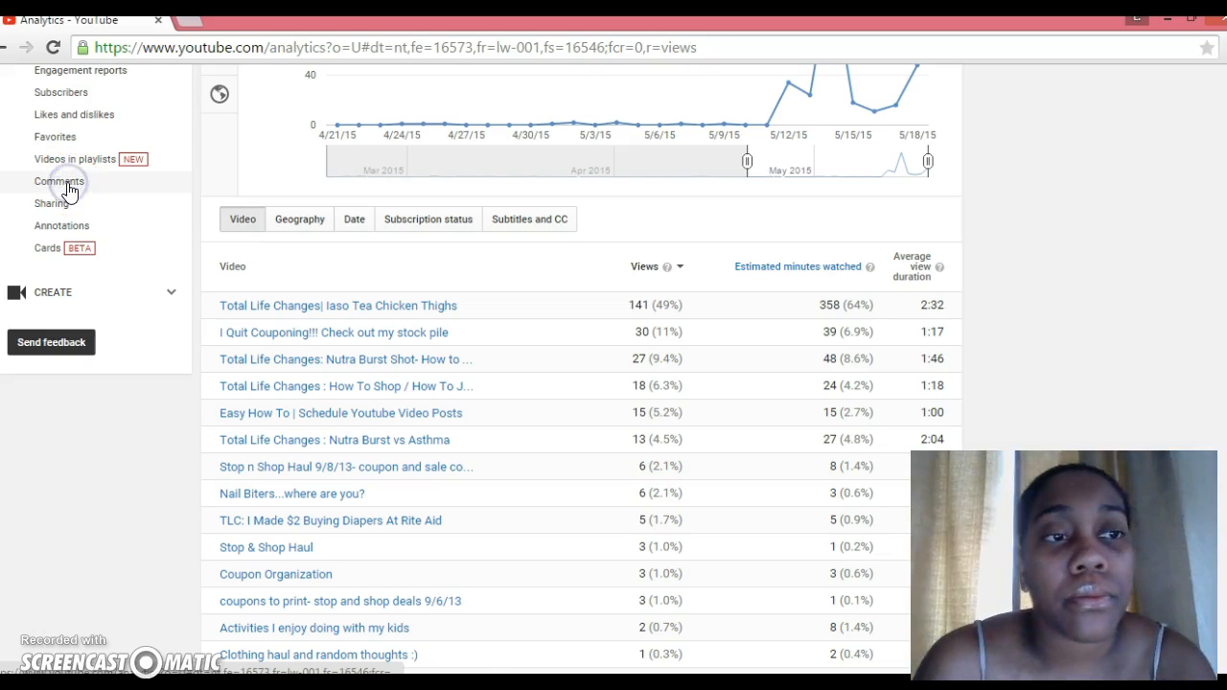
Step: Switch to the Comments report under Engagement reports
{"action": "left_click", "coordinate": [57, 181]}
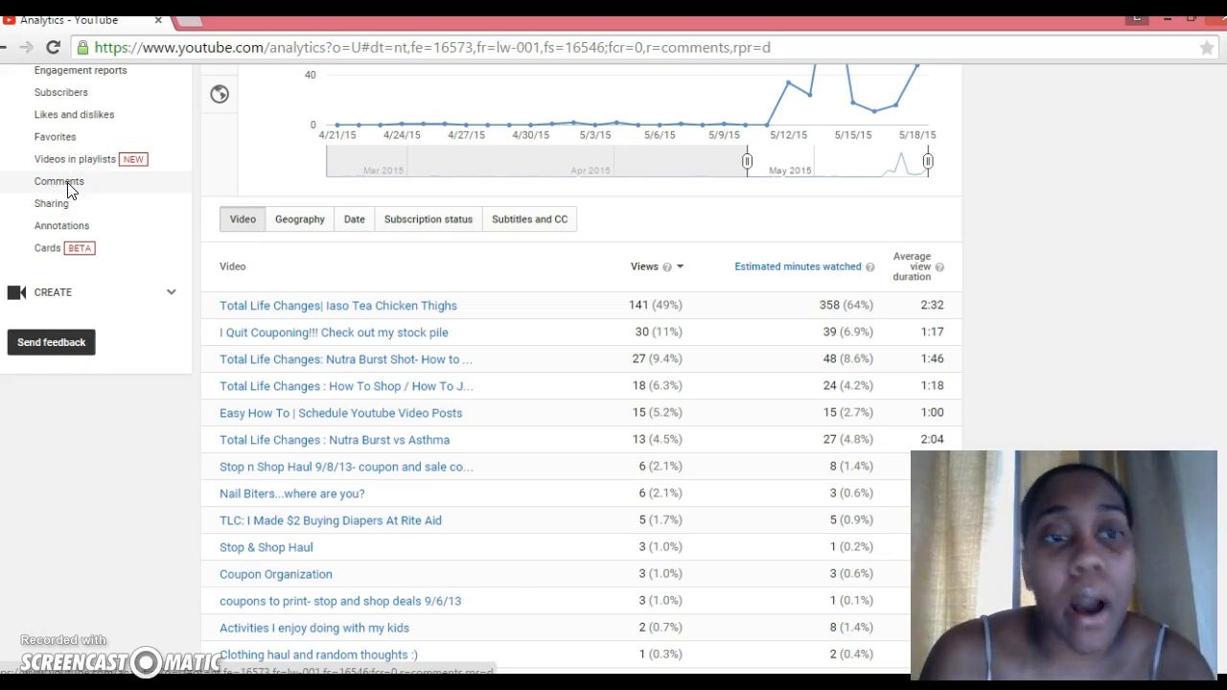
Step: Load the Comments report showing 22 comments over 28 days and the per-video comment counts
{"action": "left_click", "coordinate": [58, 181]}
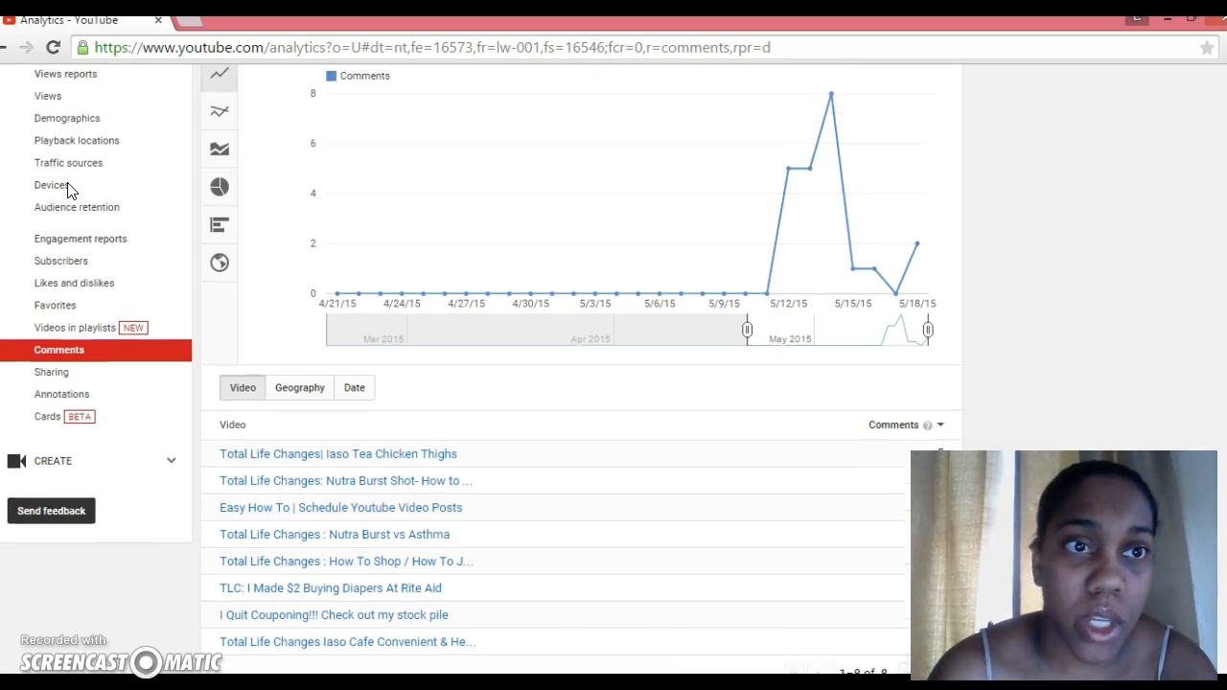
{"action": "scroll", "scroll_direction": "up", "scroll_amount": 3}
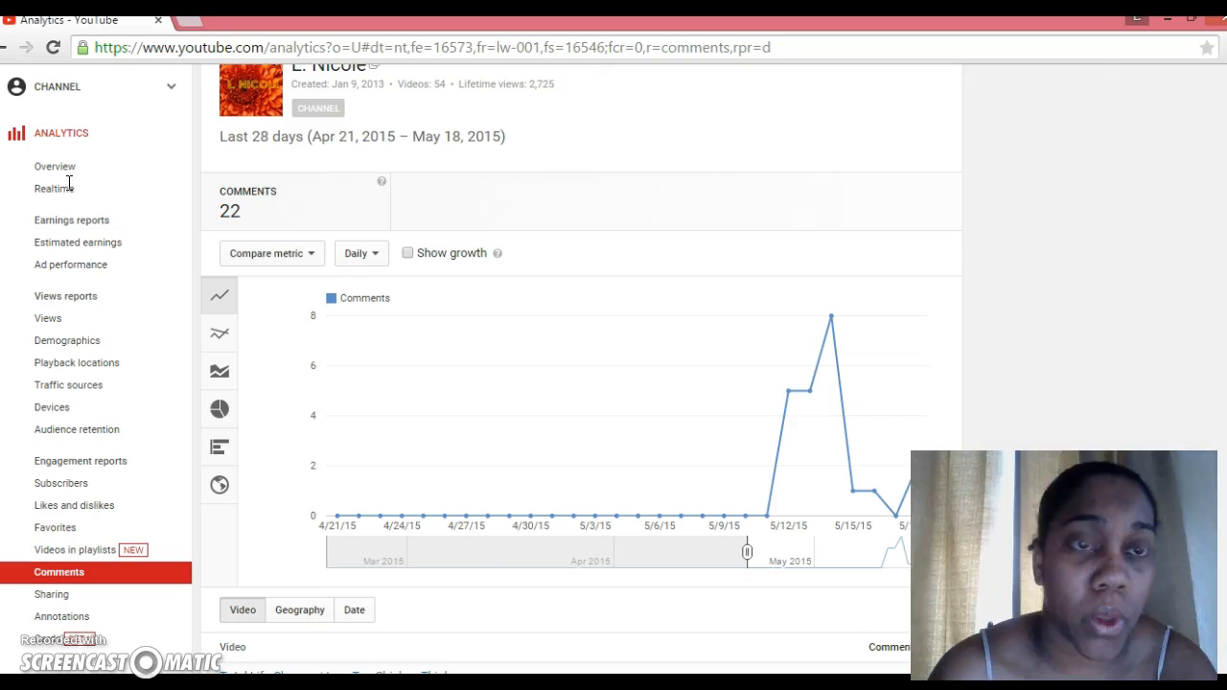
{"action": "mouse_move", "coordinate": [292, 163]}
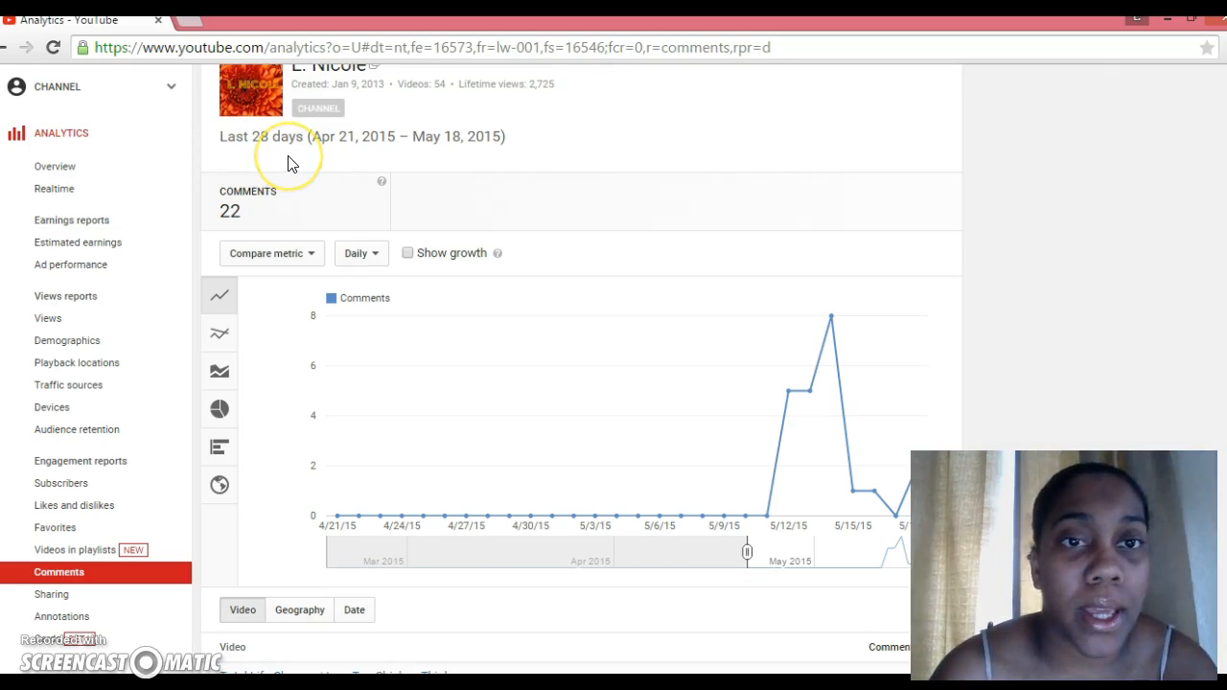
{"action": "scroll", "scroll_direction": "down", "scroll_amount": 3}
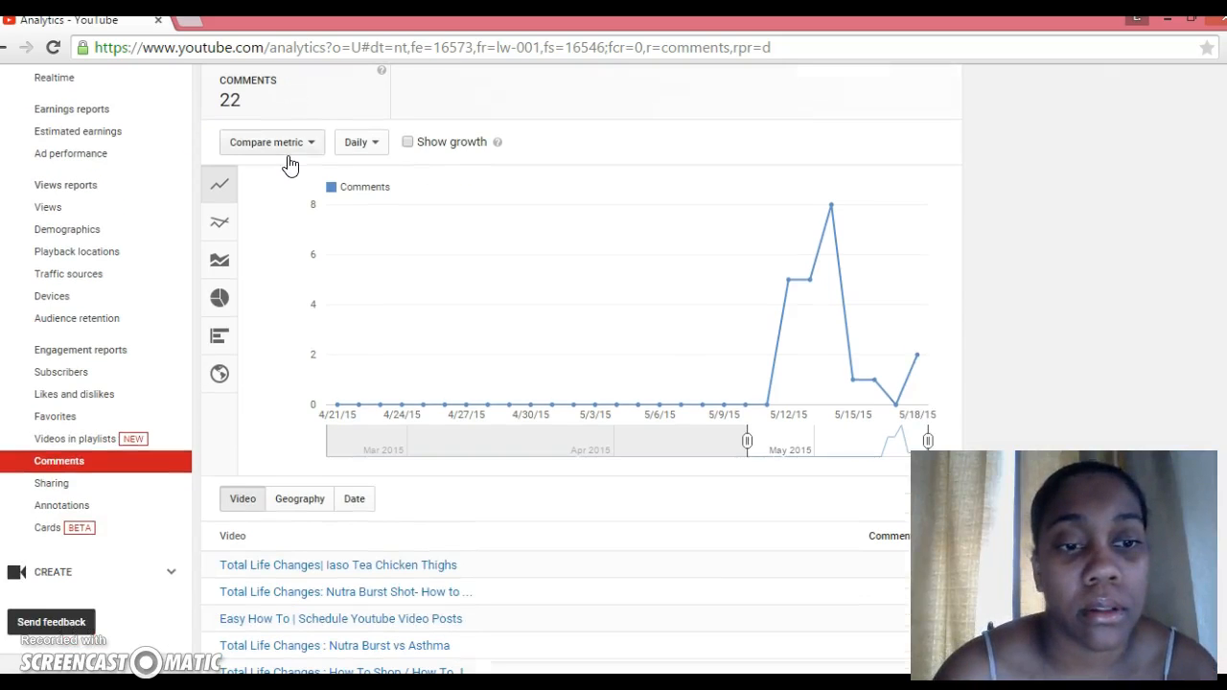
{"action": "scroll", "scroll_direction": "down", "scroll_amount": 3}
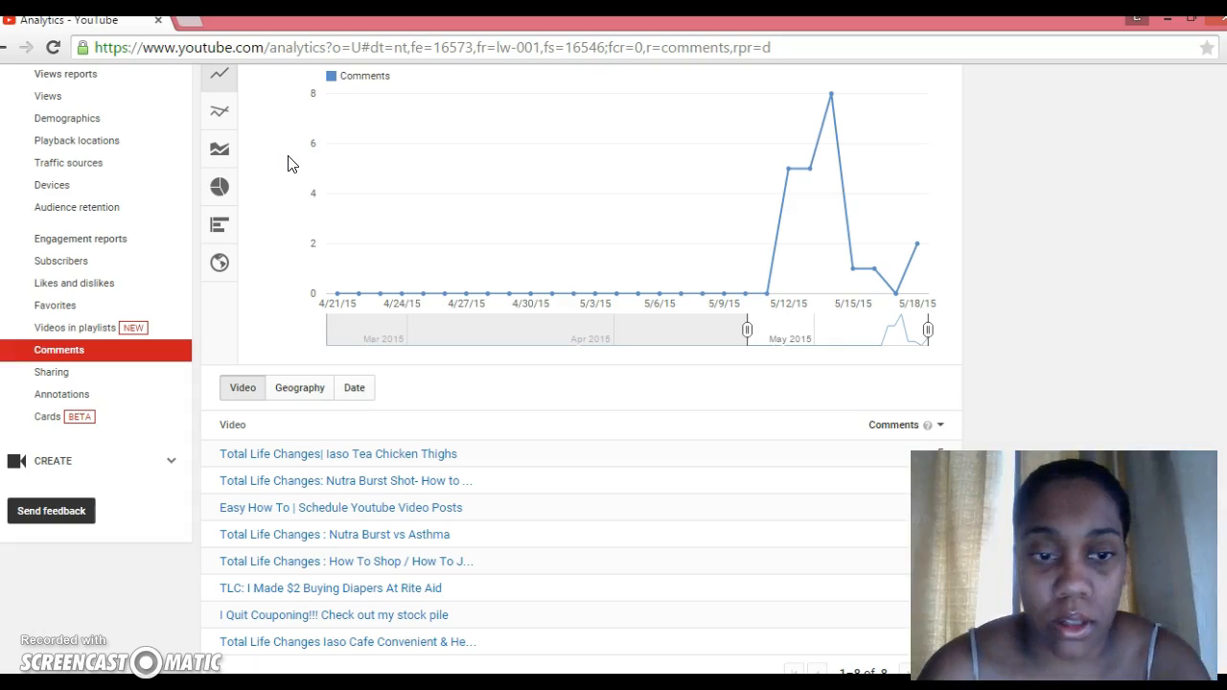
{"action": "scroll", "scroll_direction": "down", "scroll_amount": 3}
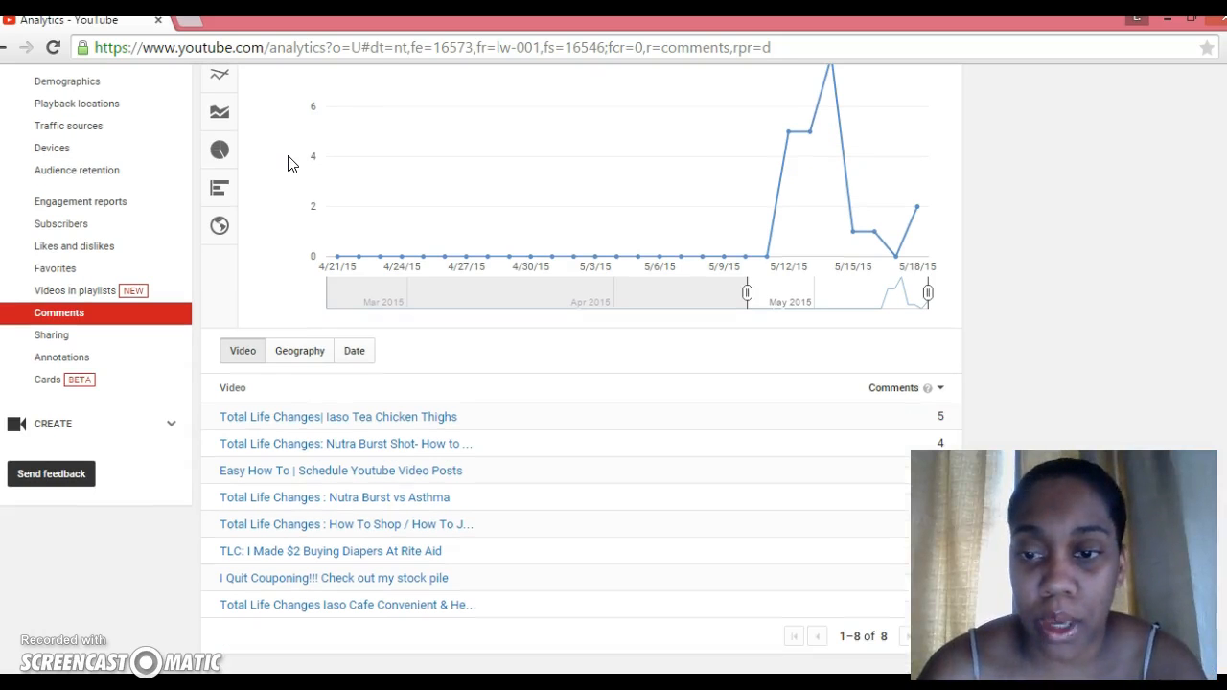